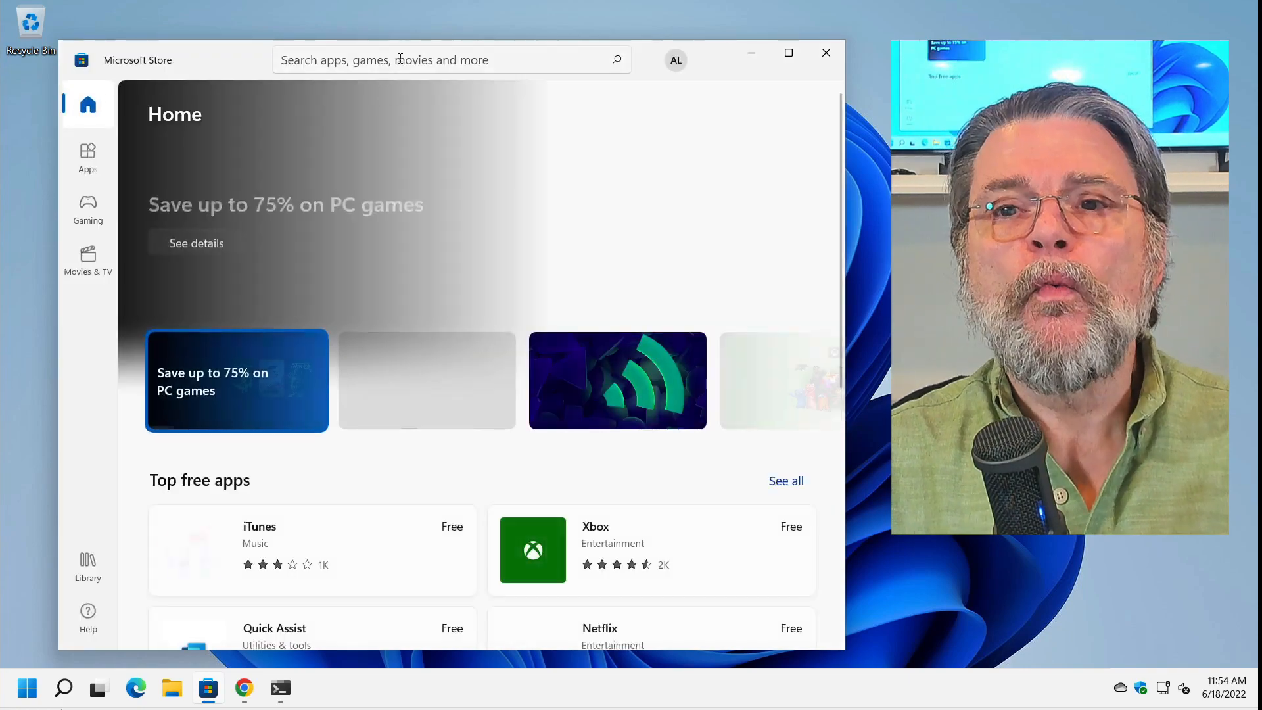
# Step: Search the Store for 'sysinternals' and show the Sysinternals Suite app page
pyautogui.write('sysinternals')
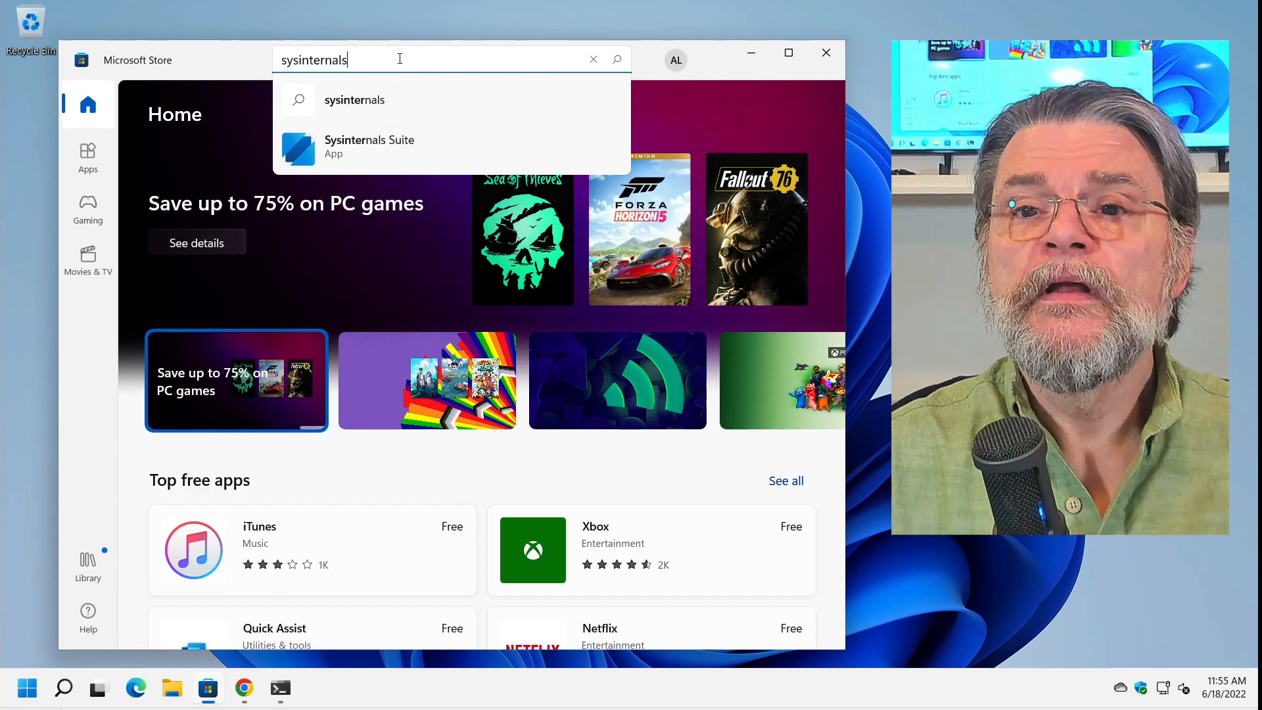
pyautogui.click(368, 146)
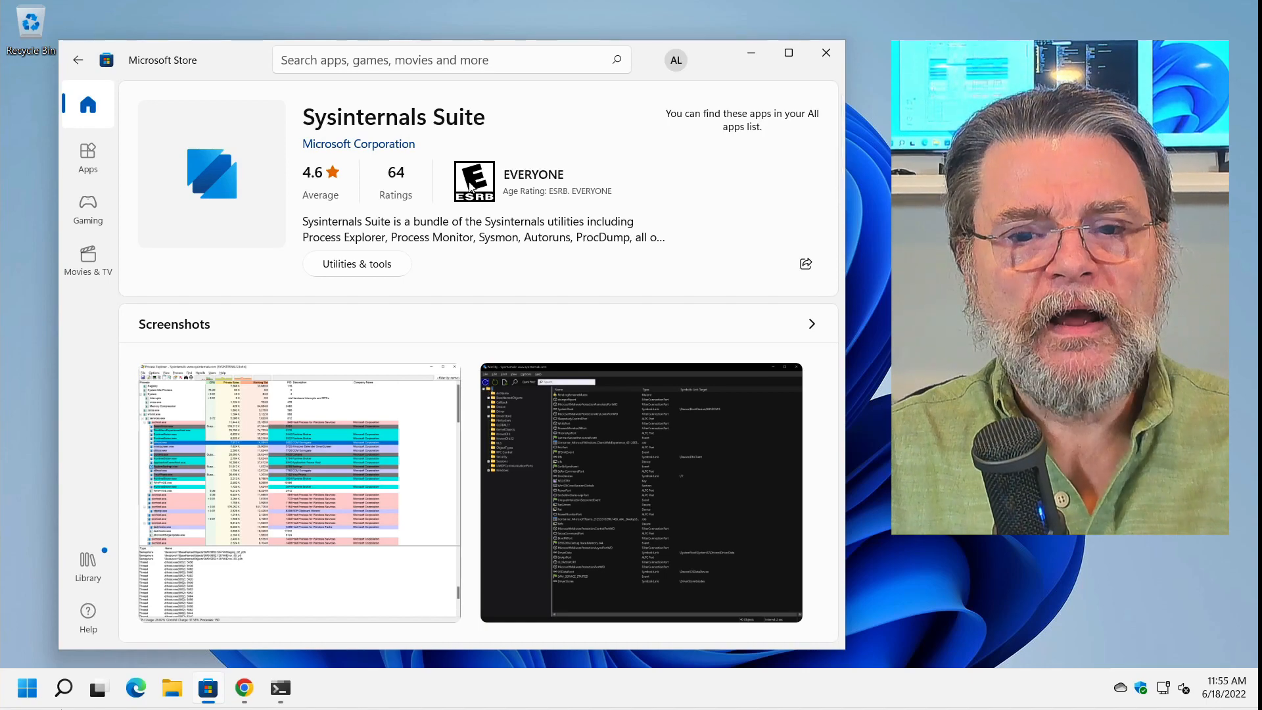
pyautogui.moveTo(530, 204)
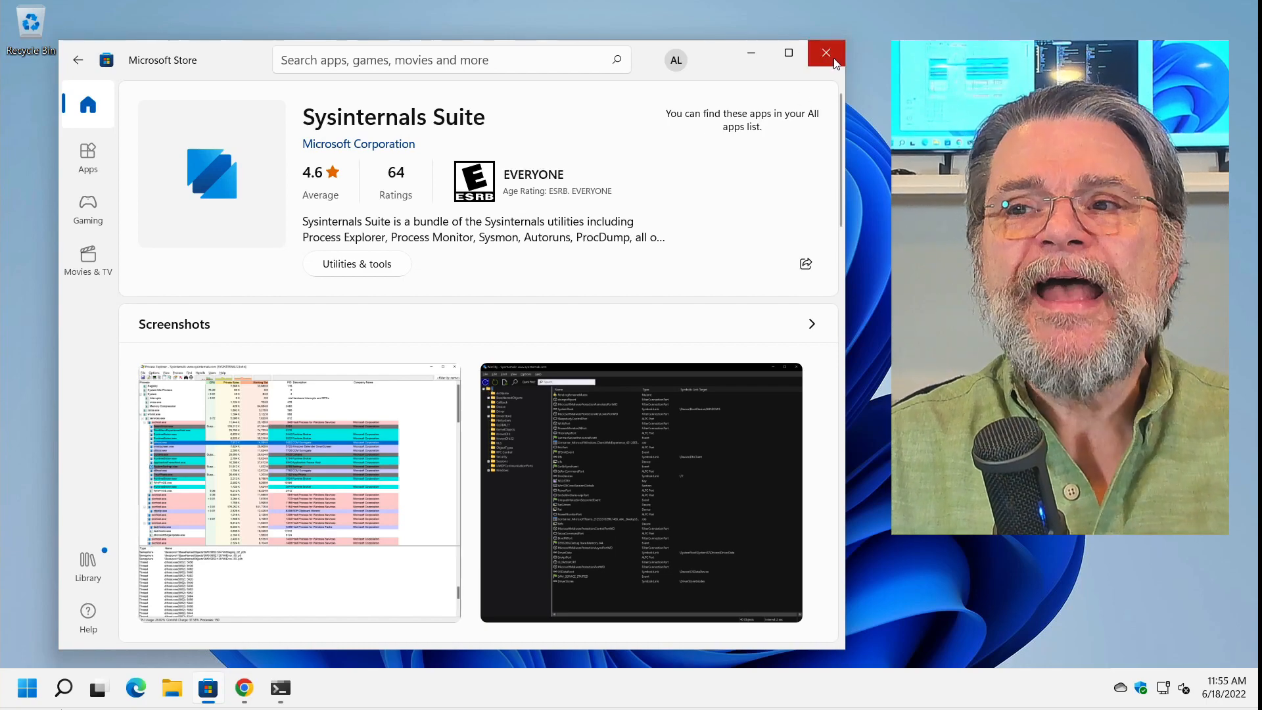
pyautogui.moveTo(826, 52)
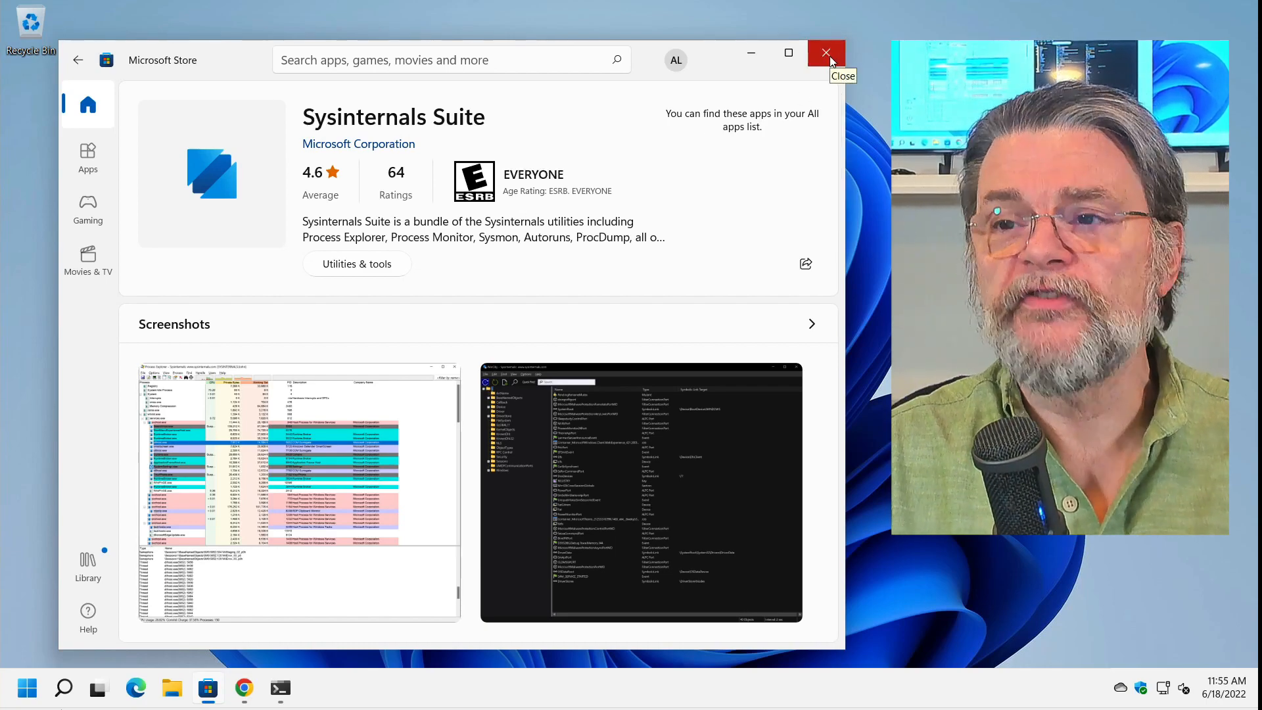
# Step: Close the Store and show the Start menu's full list of installed apps, scrolled to the S section
pyautogui.click(825, 52)
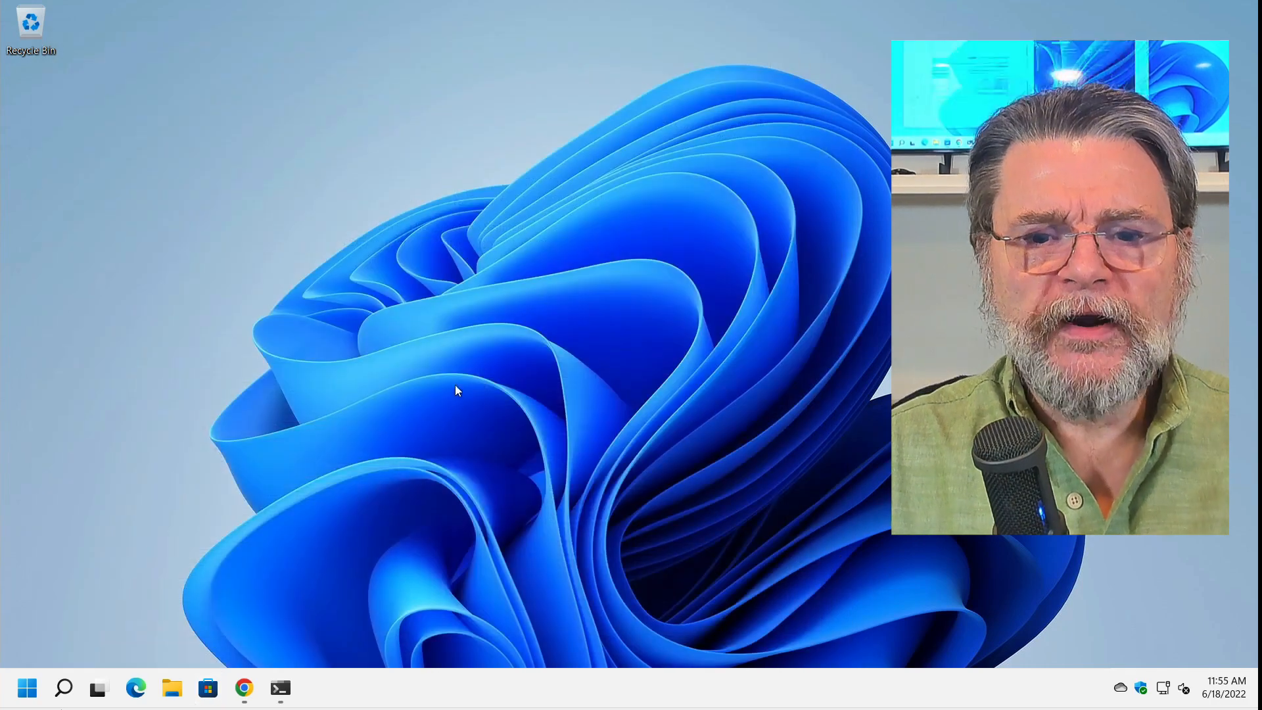
pyautogui.click(26, 688)
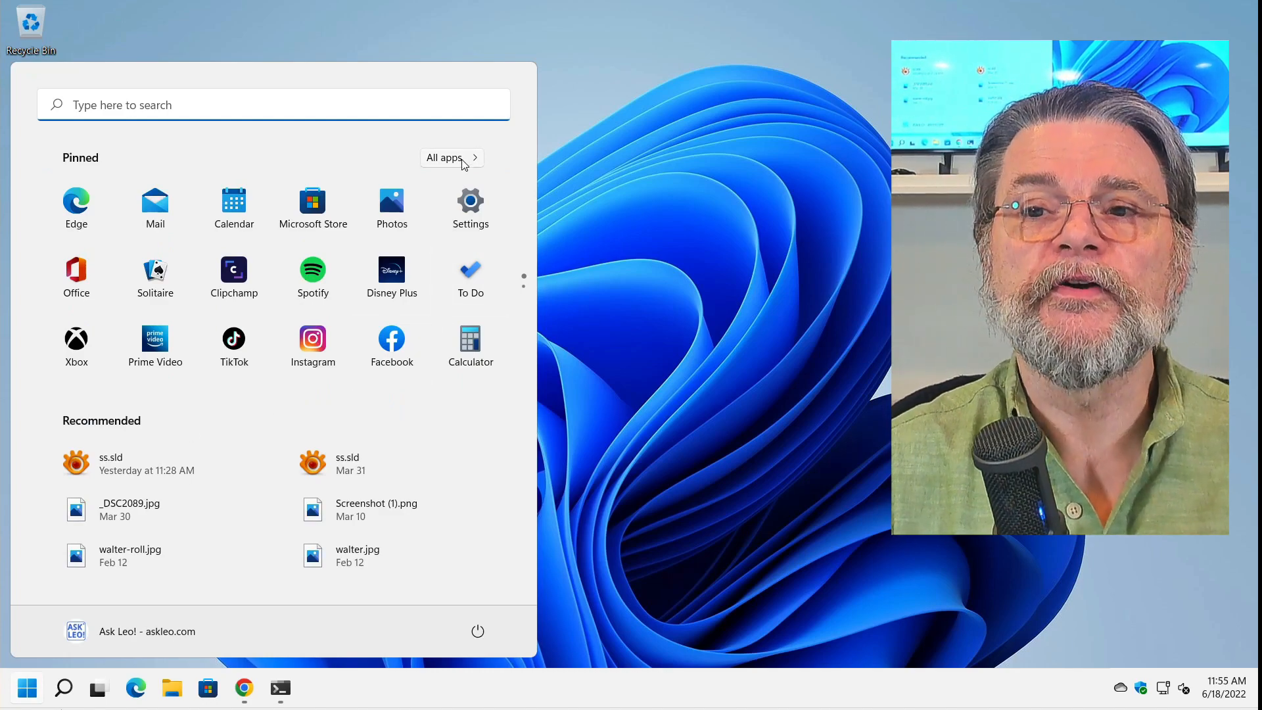
pyautogui.click(443, 157)
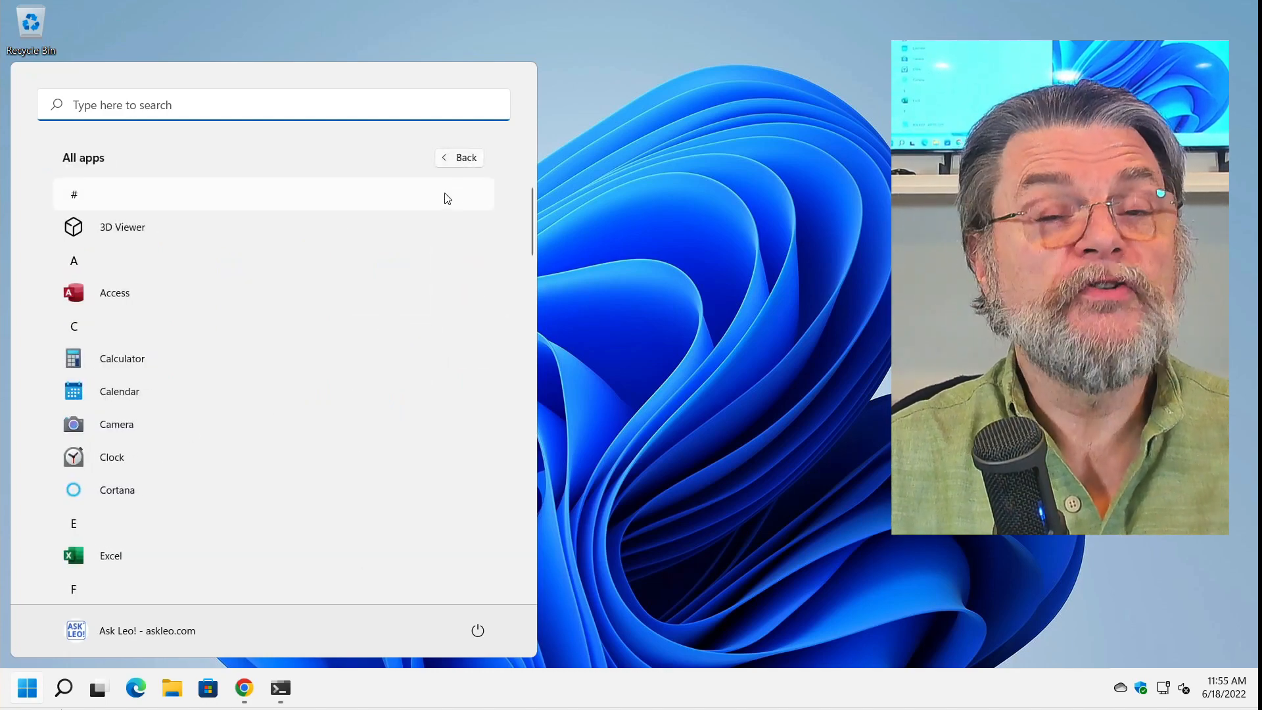
pyautogui.scroll(-3)
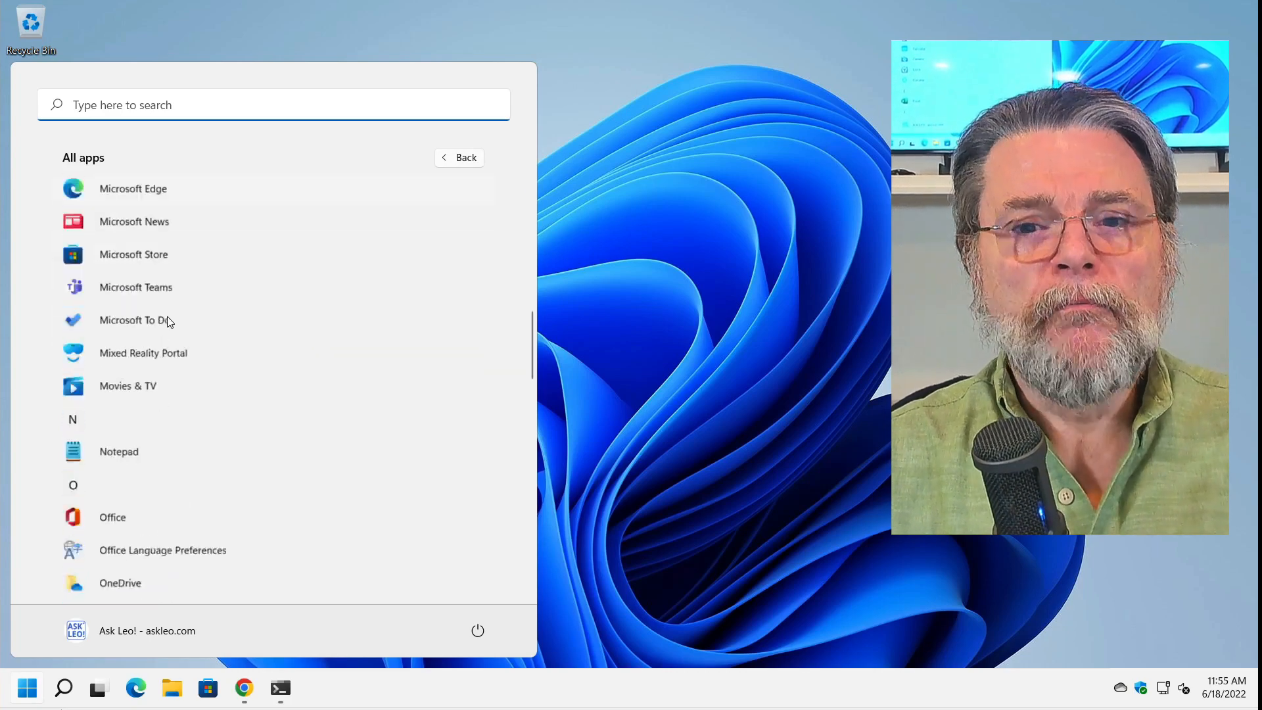
pyautogui.scroll(-3)
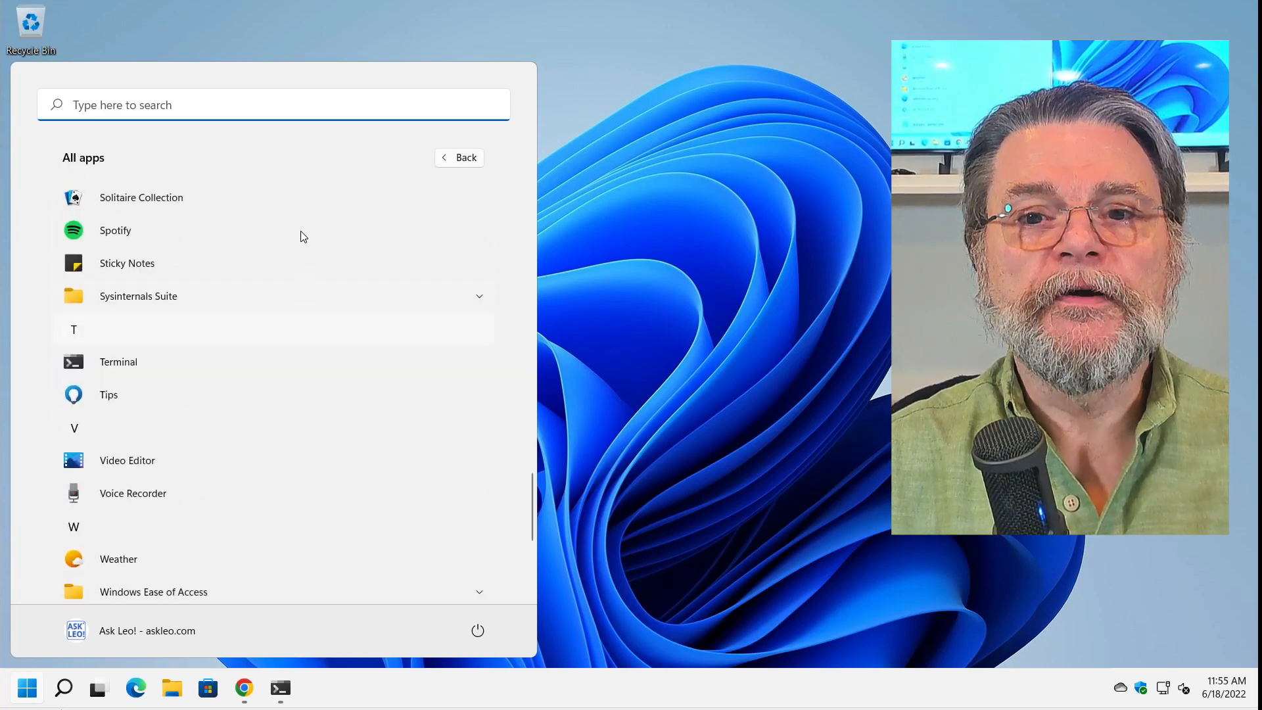
pyautogui.moveTo(199, 303)
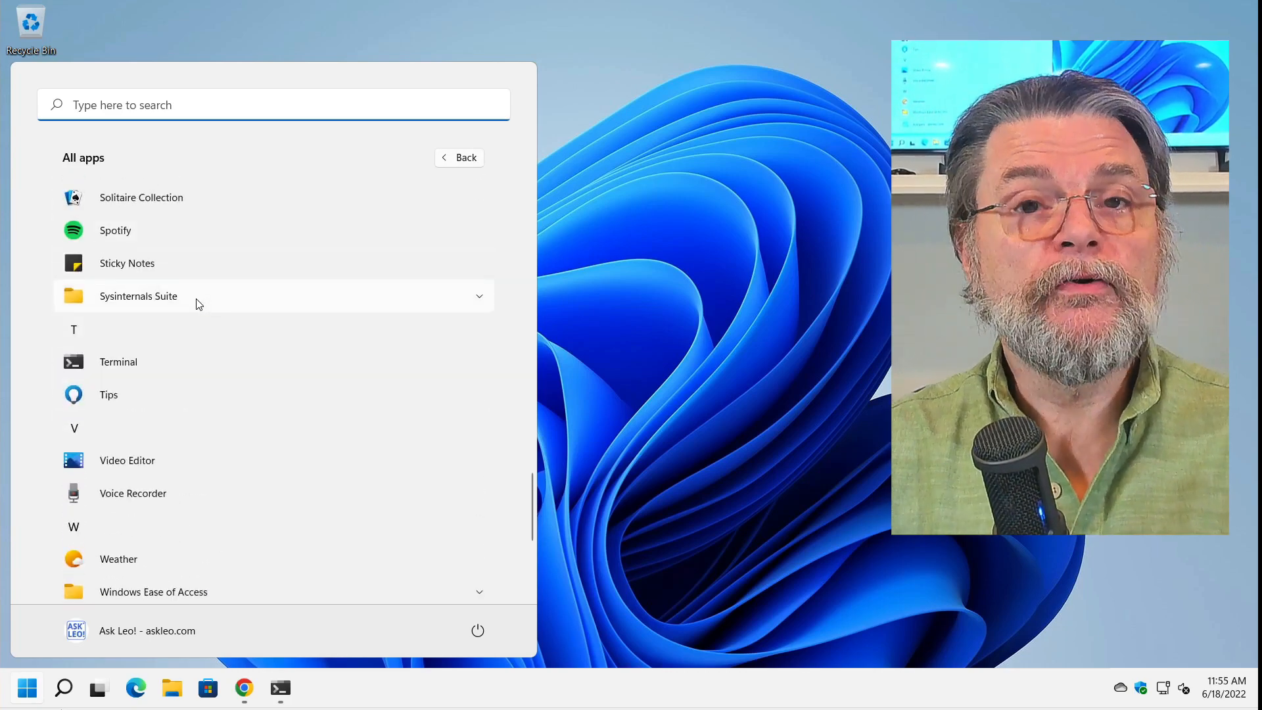
# Step: Expand the Sysinternals Suite folder and launch Process Monitor from it
pyautogui.click(138, 296)
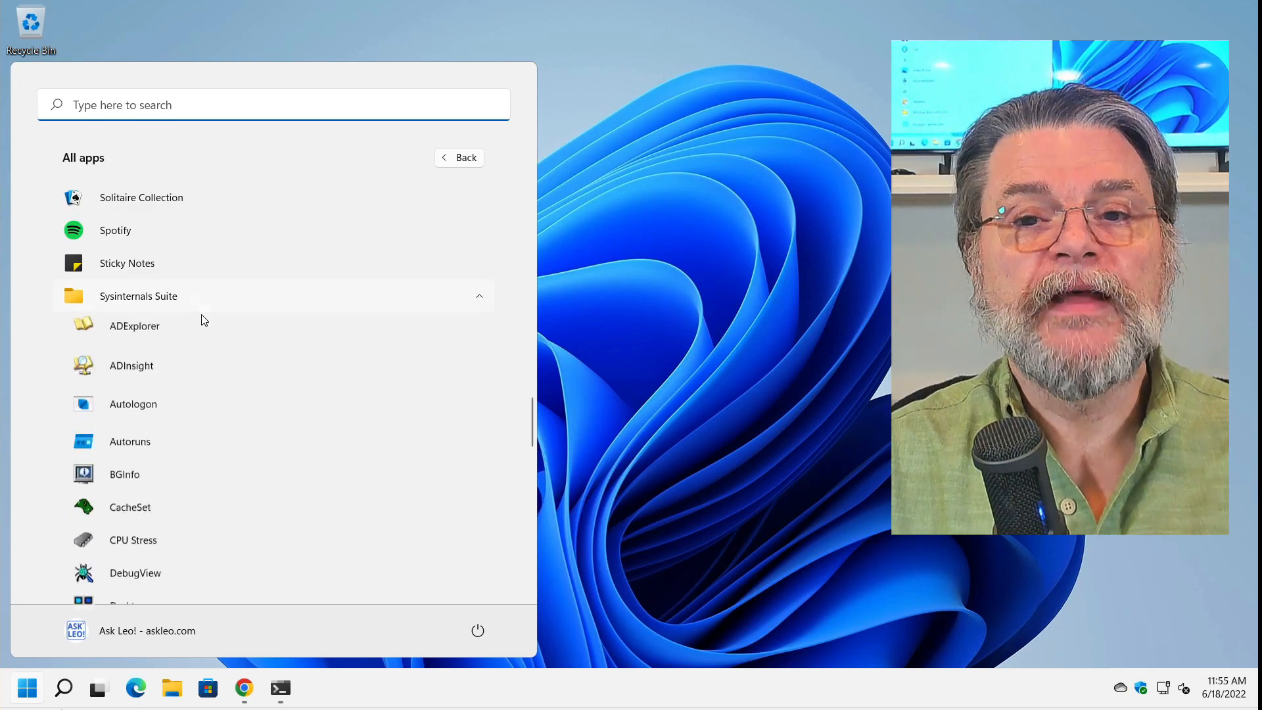
pyautogui.scroll(-3)
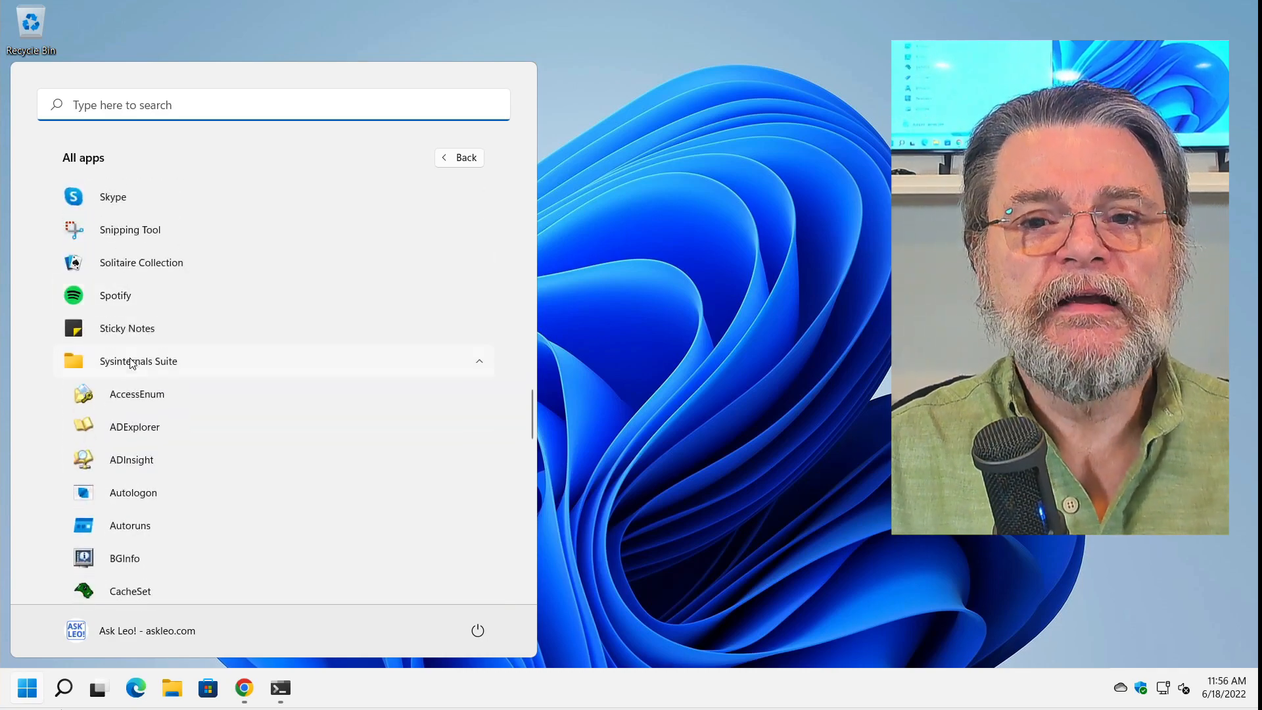
pyautogui.click(139, 360)
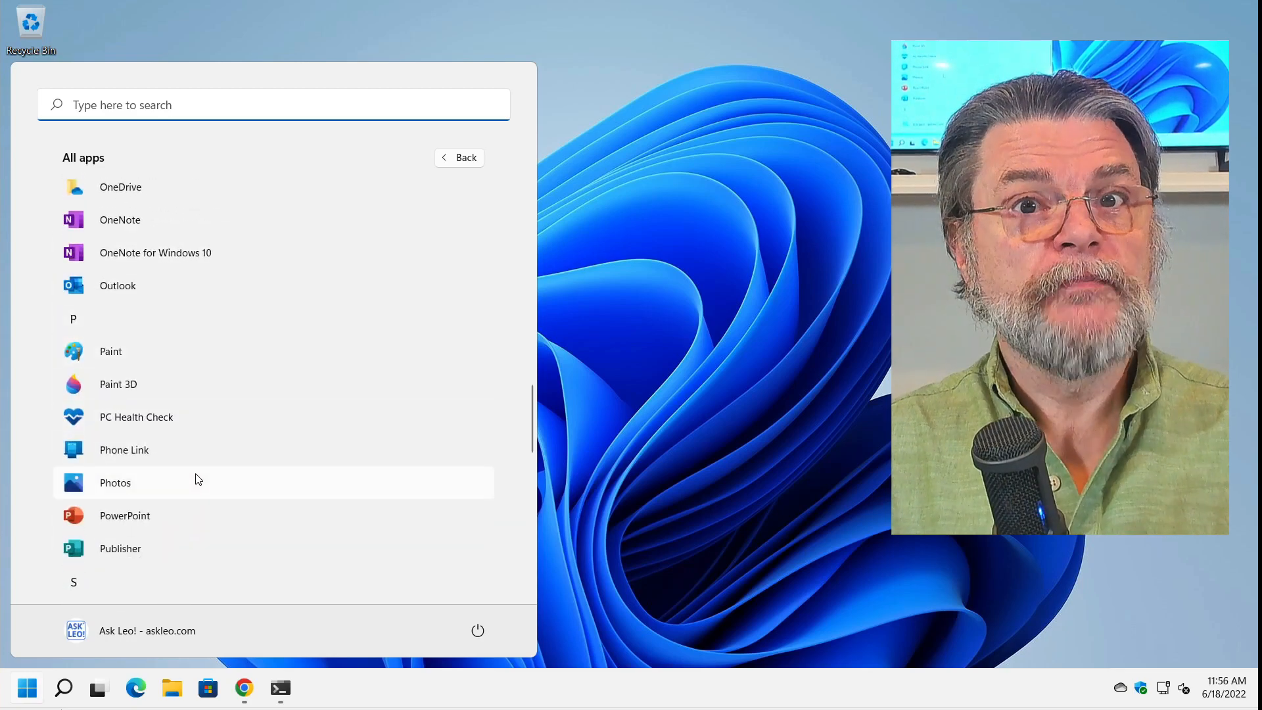
pyautogui.scroll(-3)
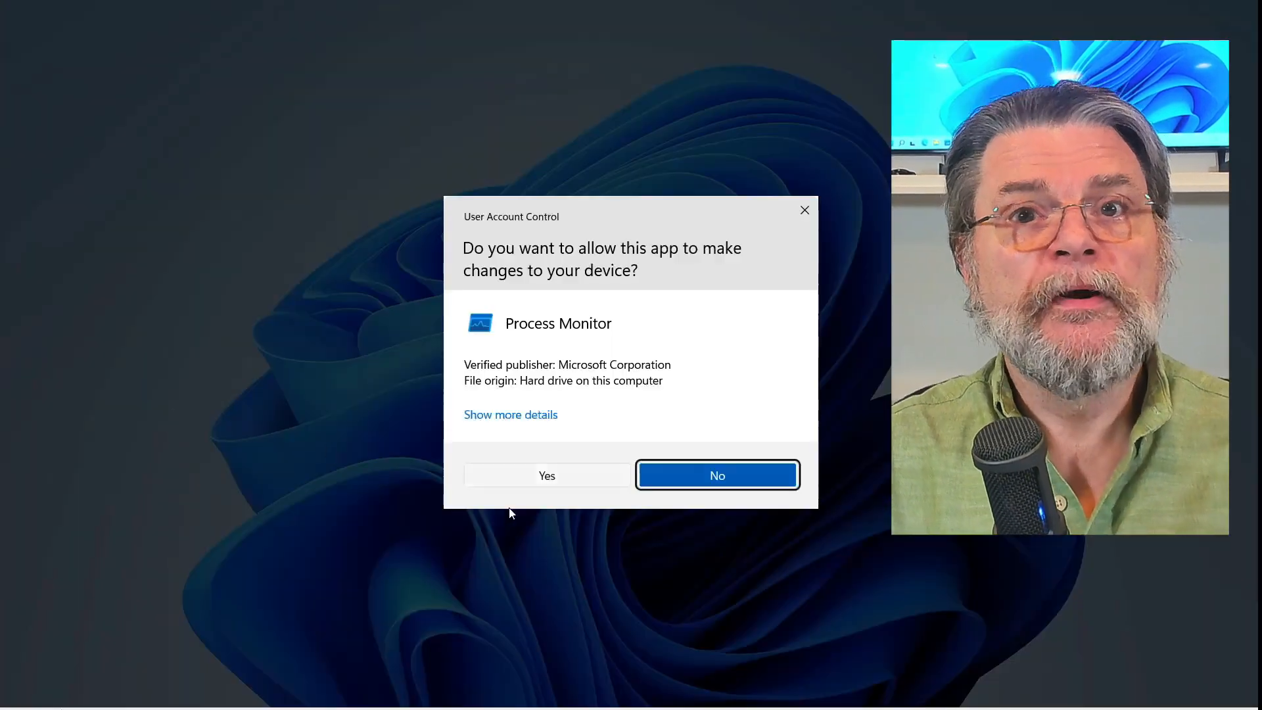
# Step: Run Process Monitor as administrator and start capturing with the existing filters
pyautogui.click(546, 474)
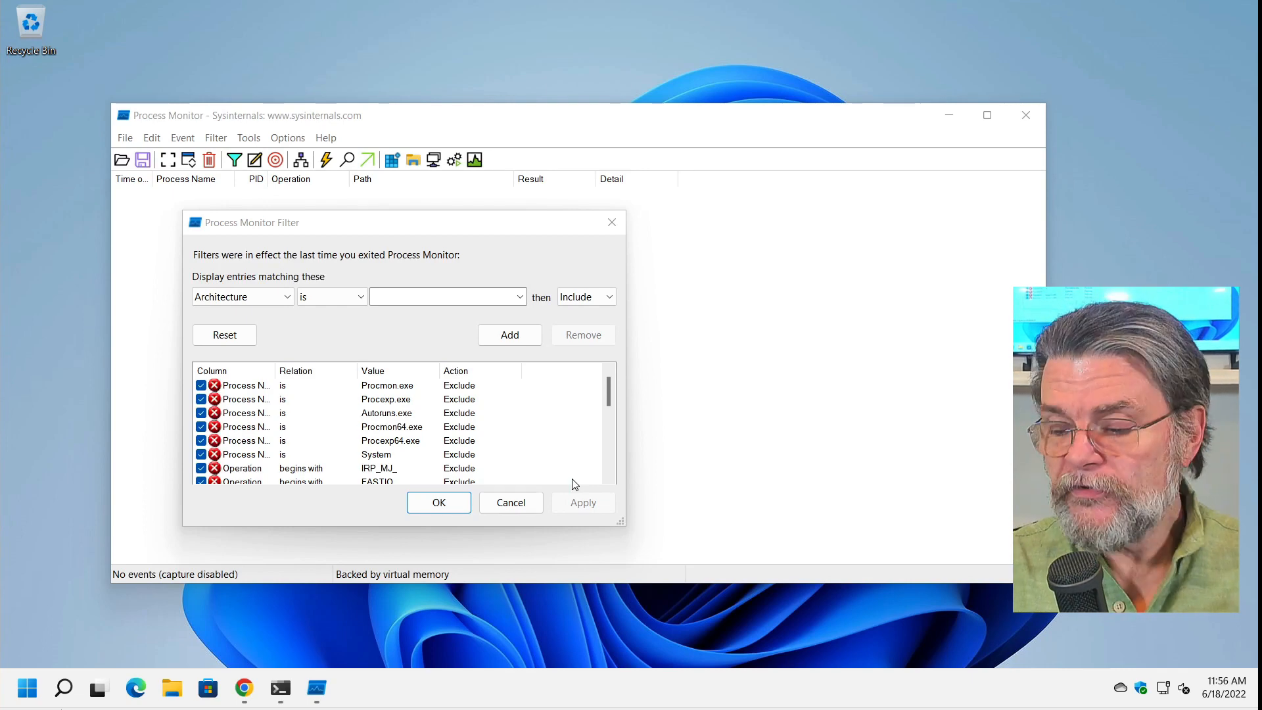
pyautogui.click(438, 502)
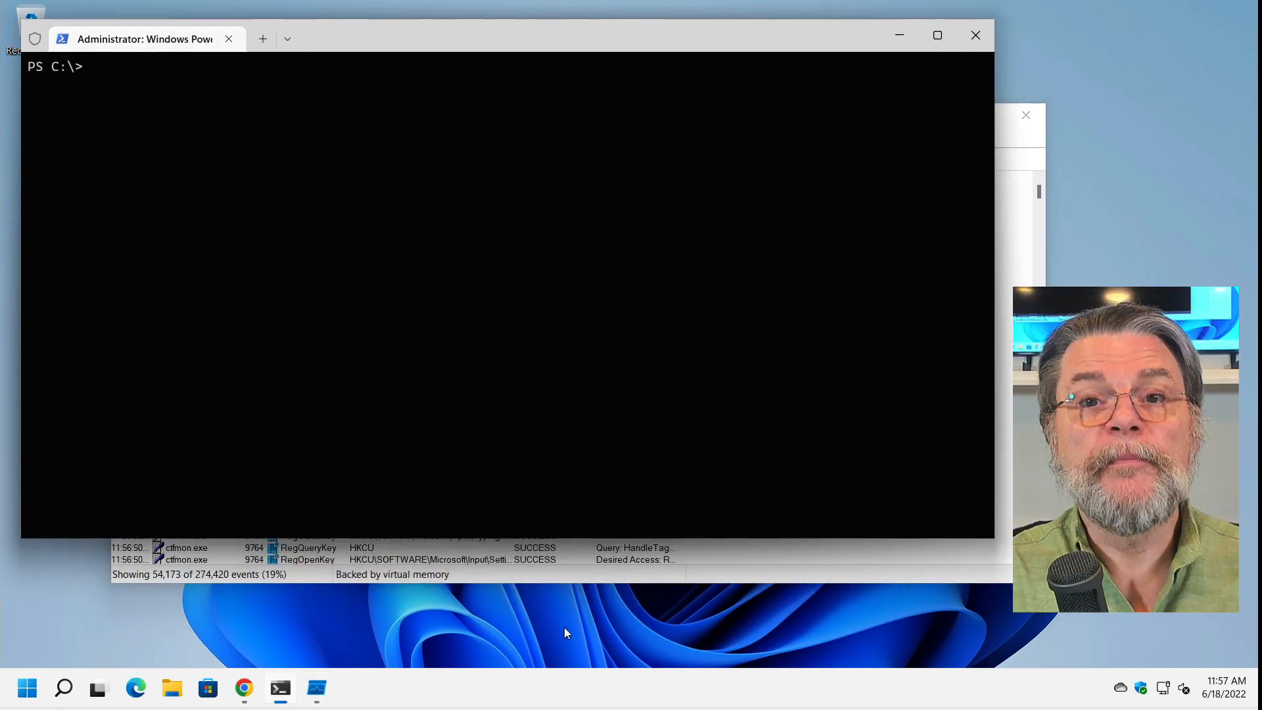
# Step: Run the Sysinternals du disk usage reporter at the C:\ PowerShell prompt
pyautogui.write('d')
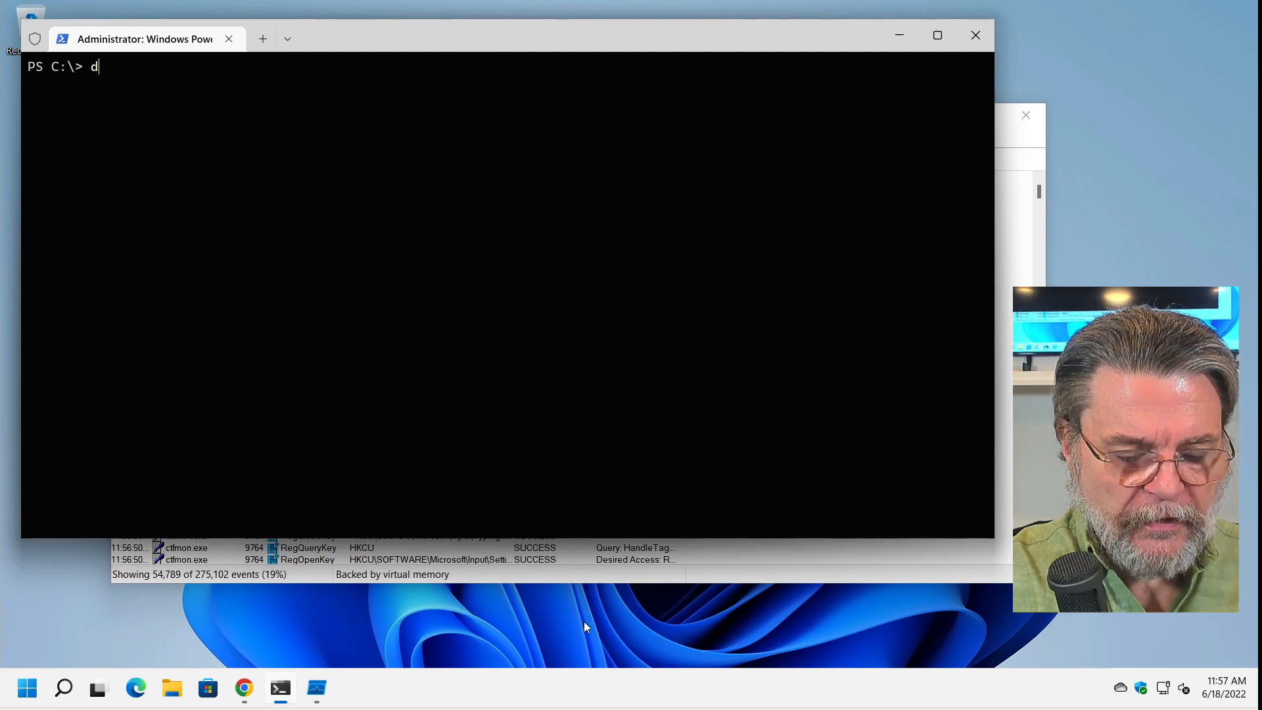
pyautogui.write('u .')
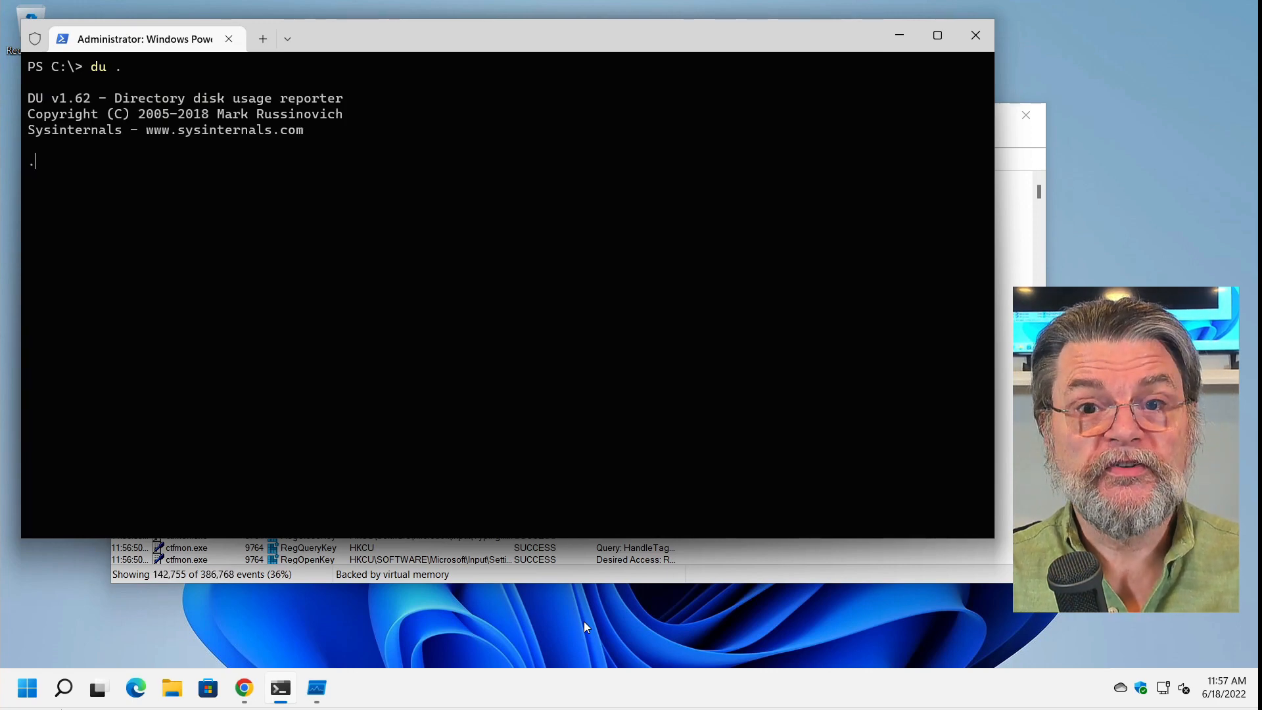
pyautogui.moveTo(1025, 116)
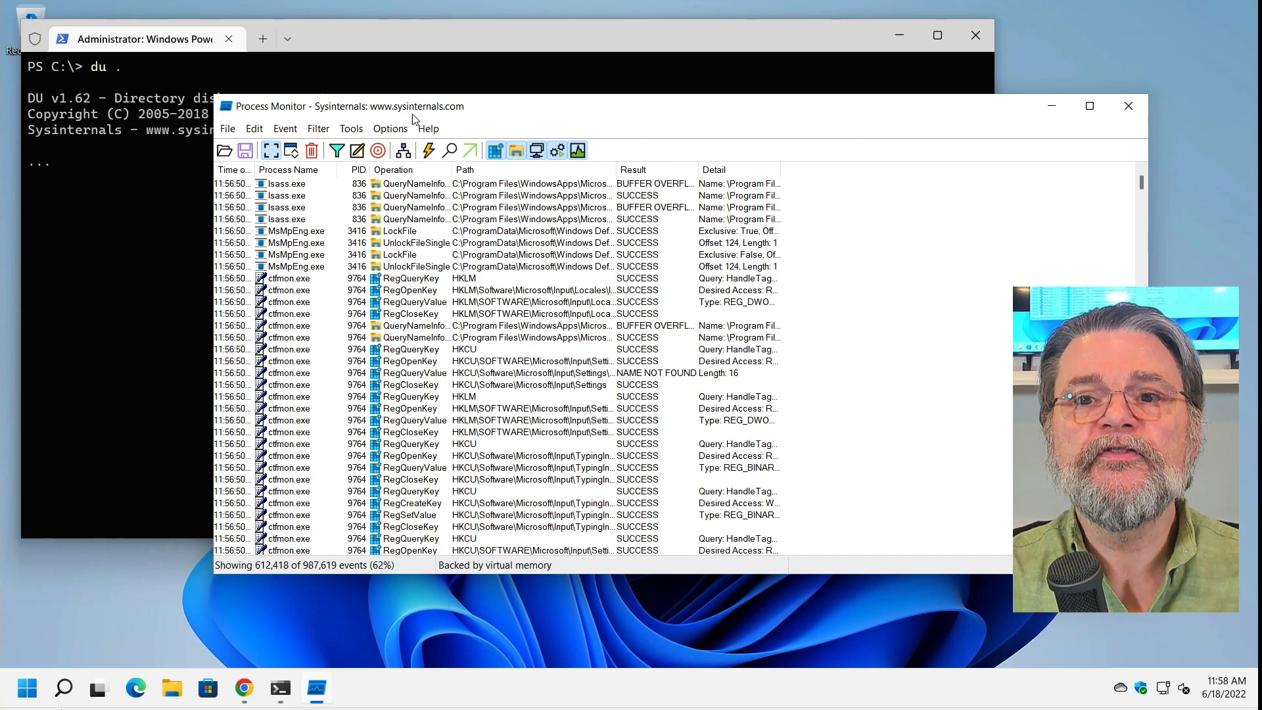
pyautogui.moveTo(271, 150)
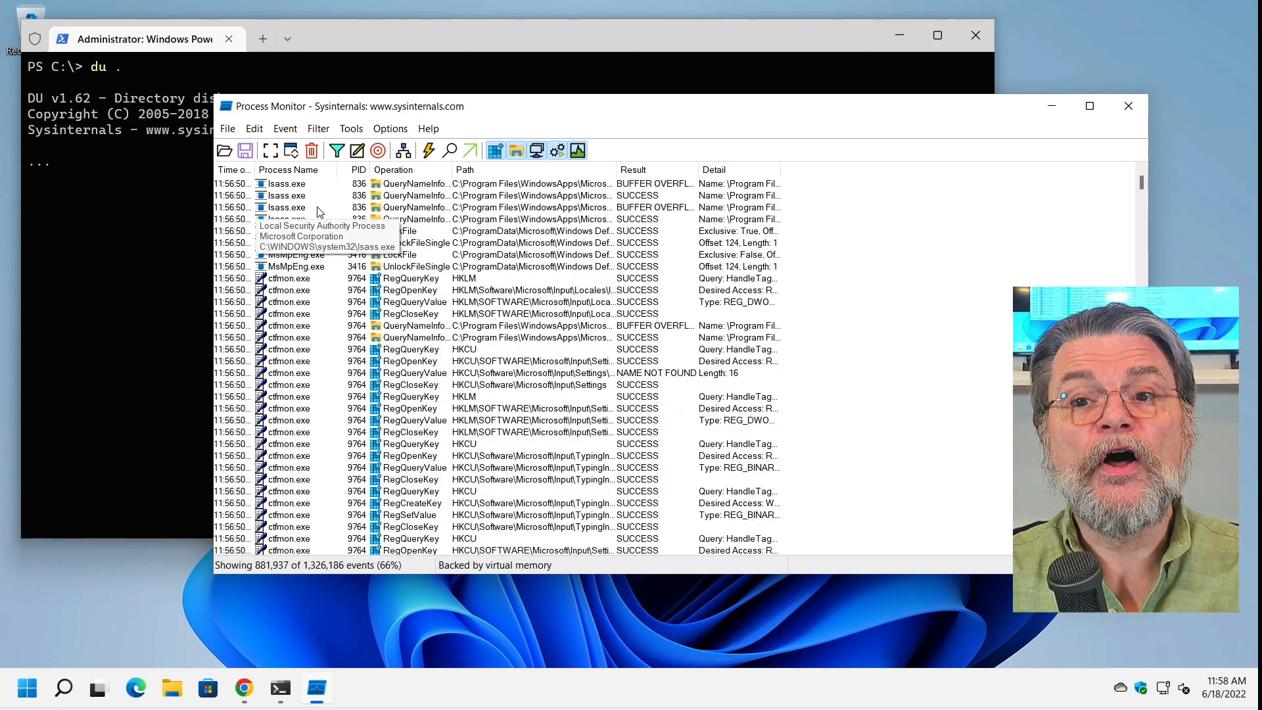
pyautogui.moveTo(418, 463)
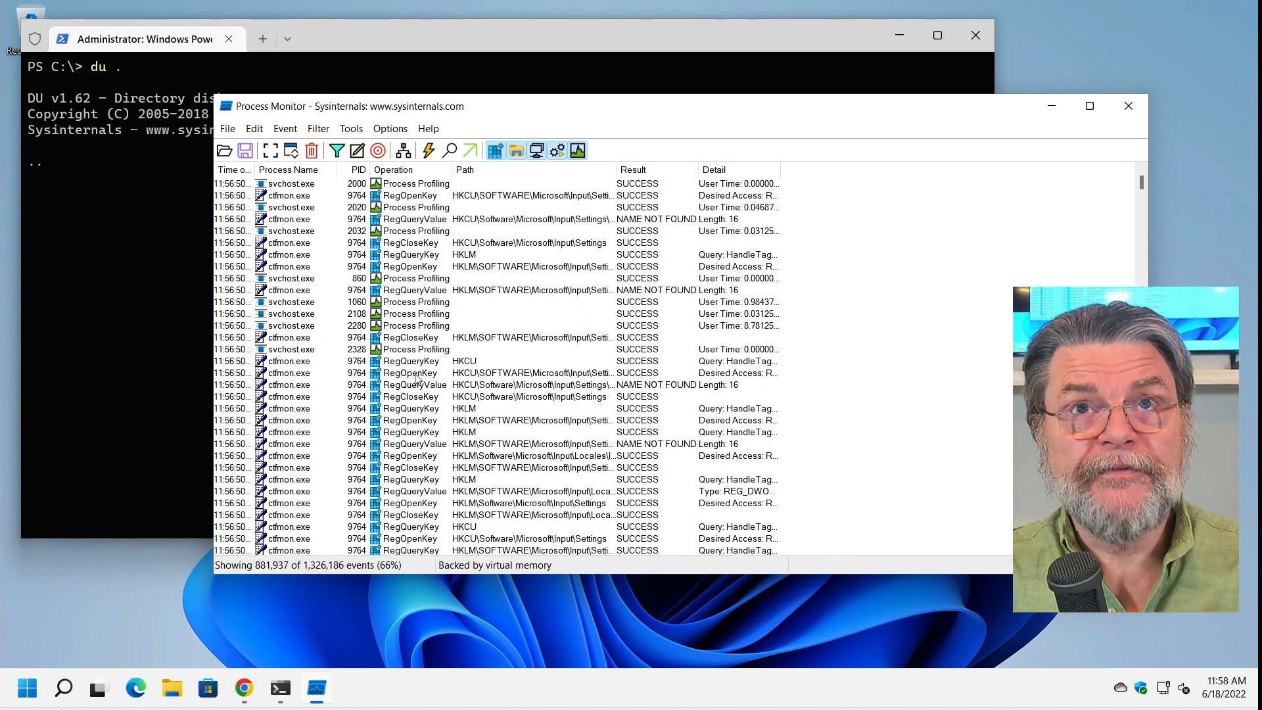
pyautogui.moveTo(515, 254)
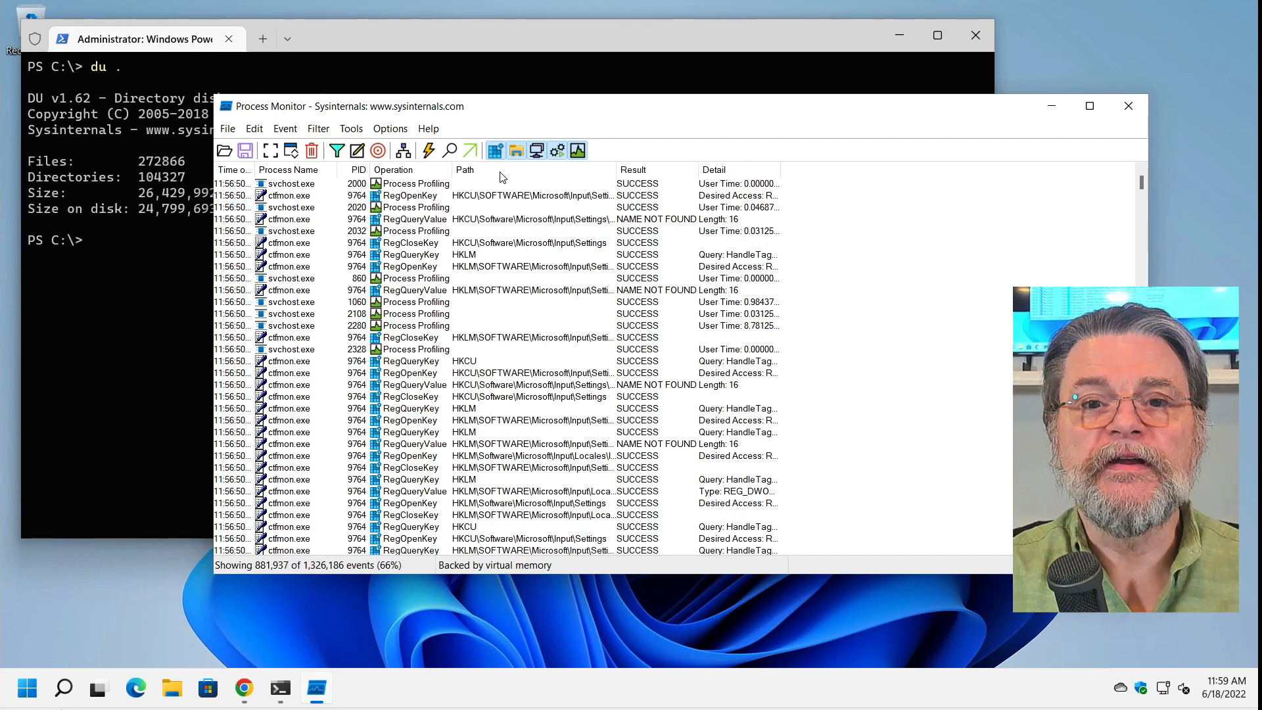
pyautogui.moveTo(494, 150)
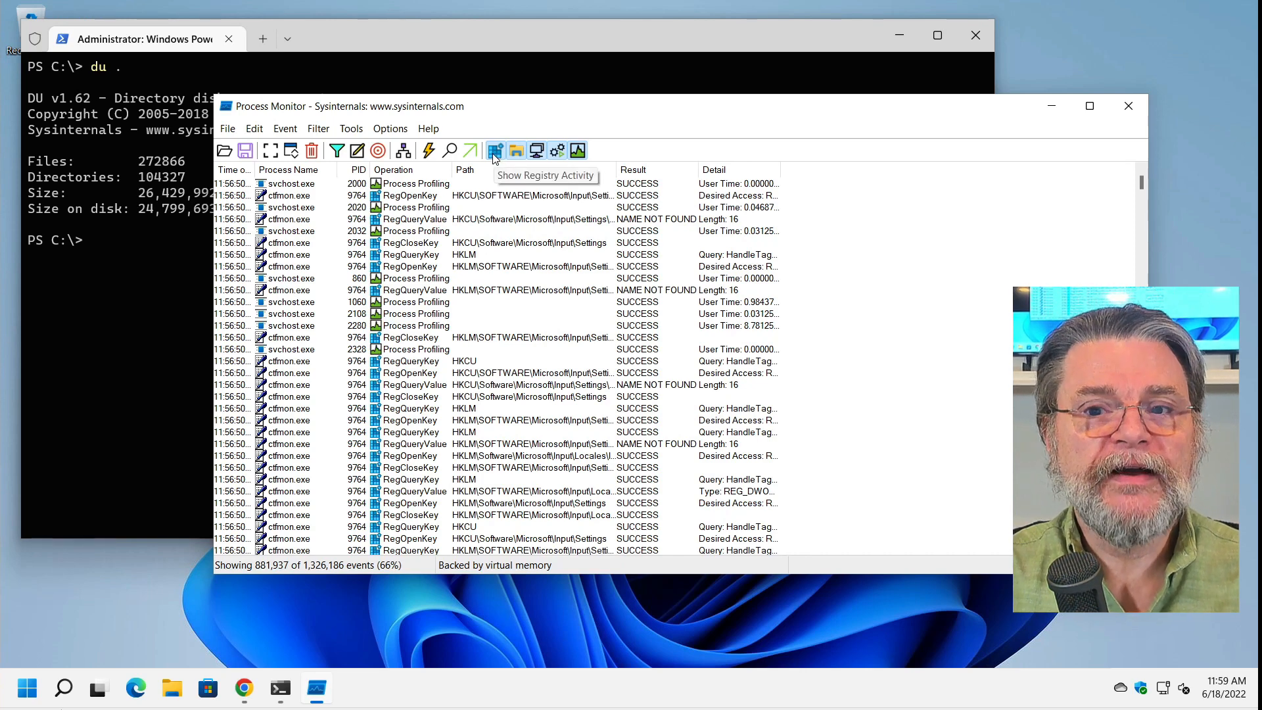
# Step: Toggle off registry, process profiling, process/thread and network events, leaving only du.exe file-system activity
pyautogui.click(495, 150)
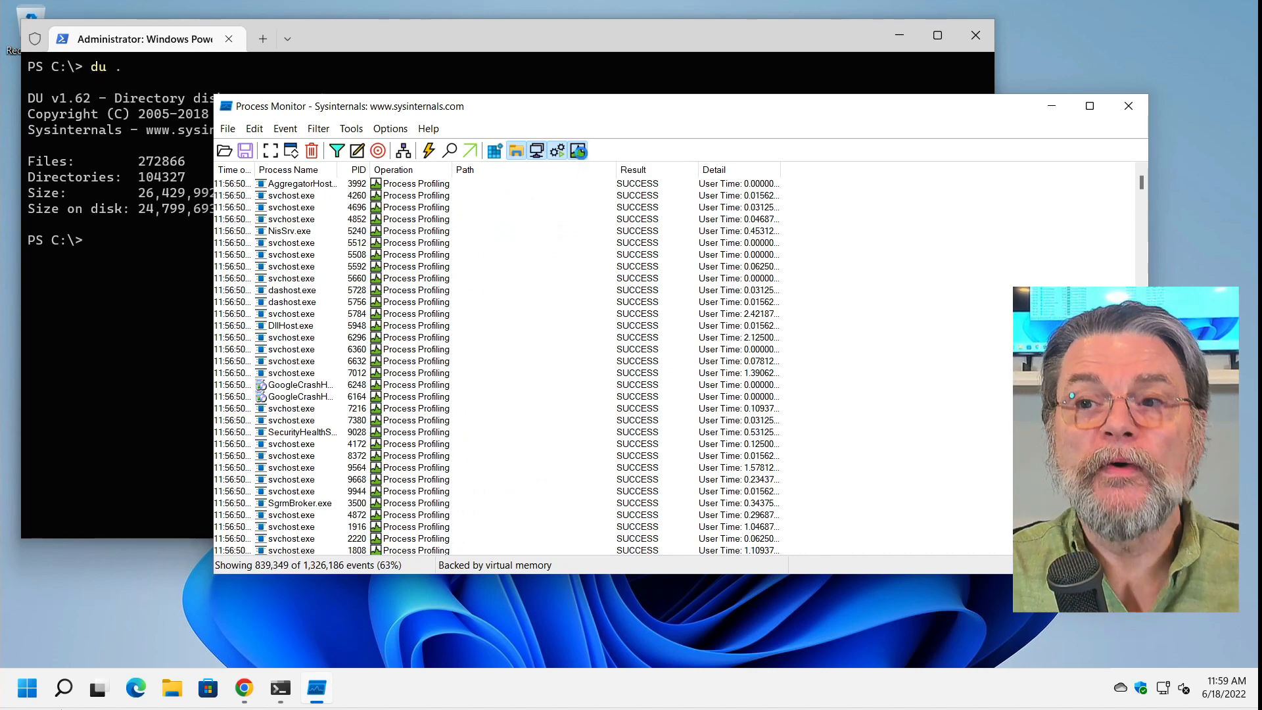
pyautogui.click(337, 150)
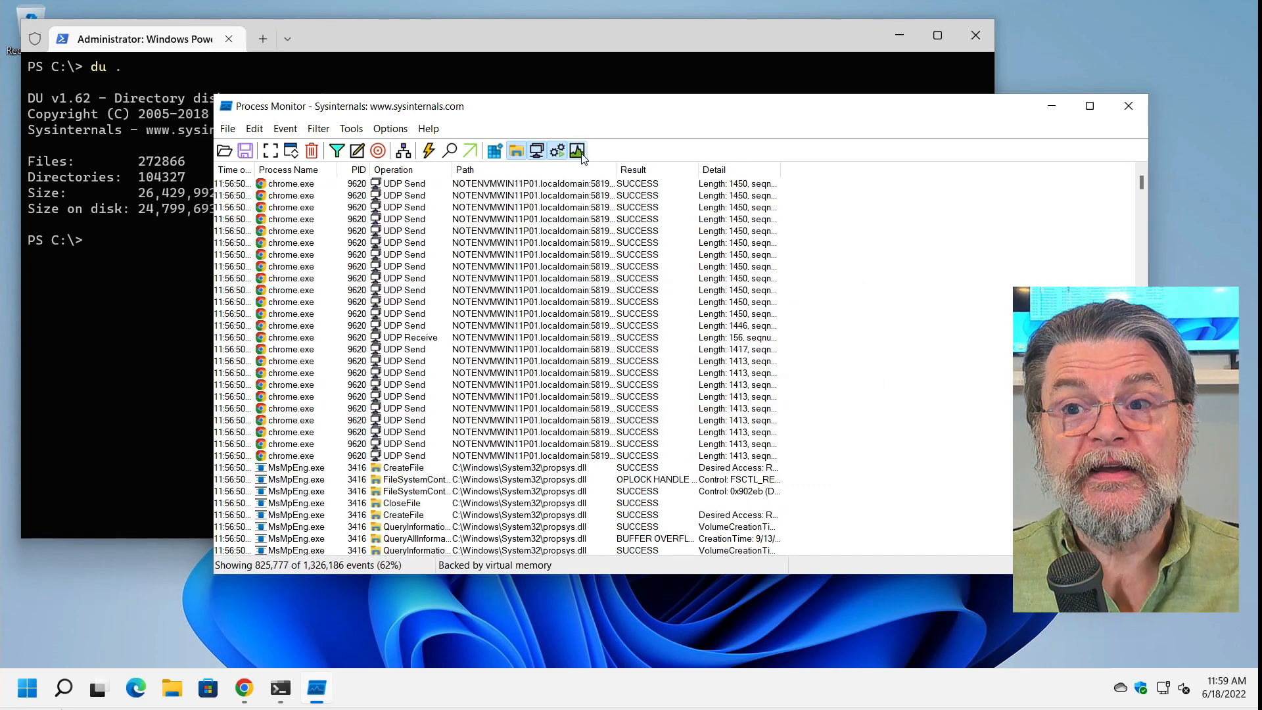
pyautogui.click(577, 149)
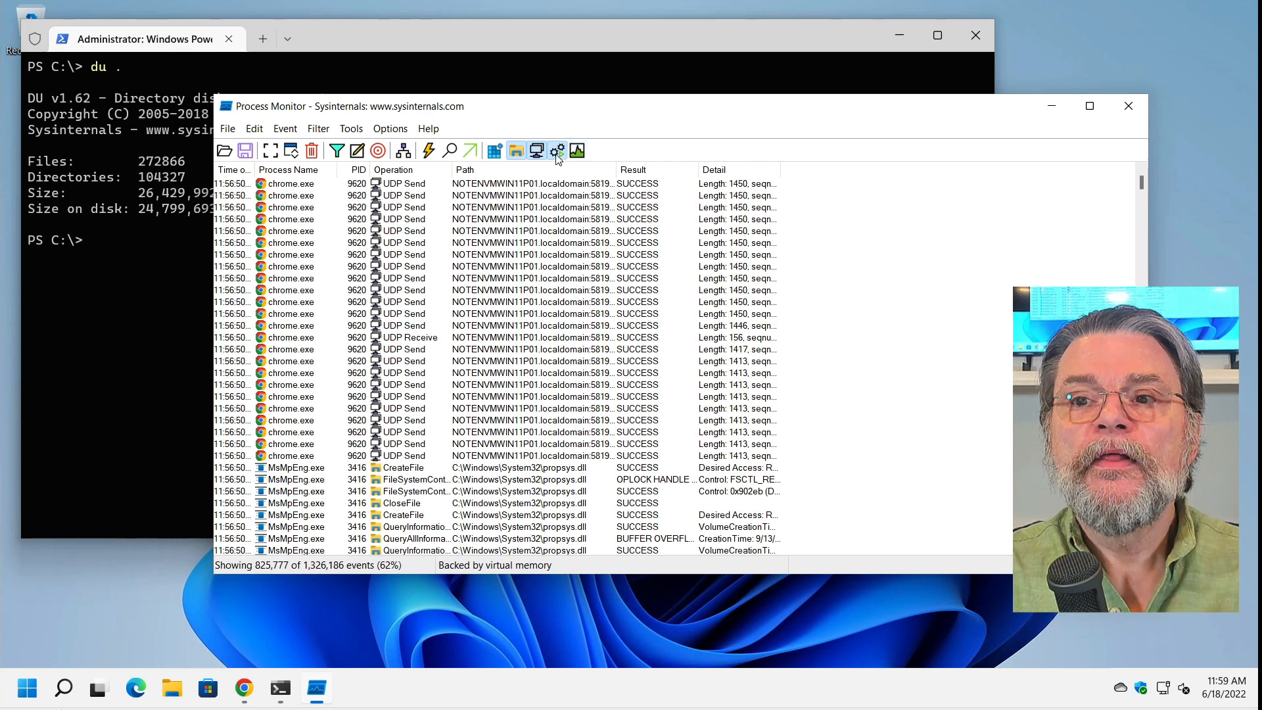
pyautogui.moveTo(557, 150)
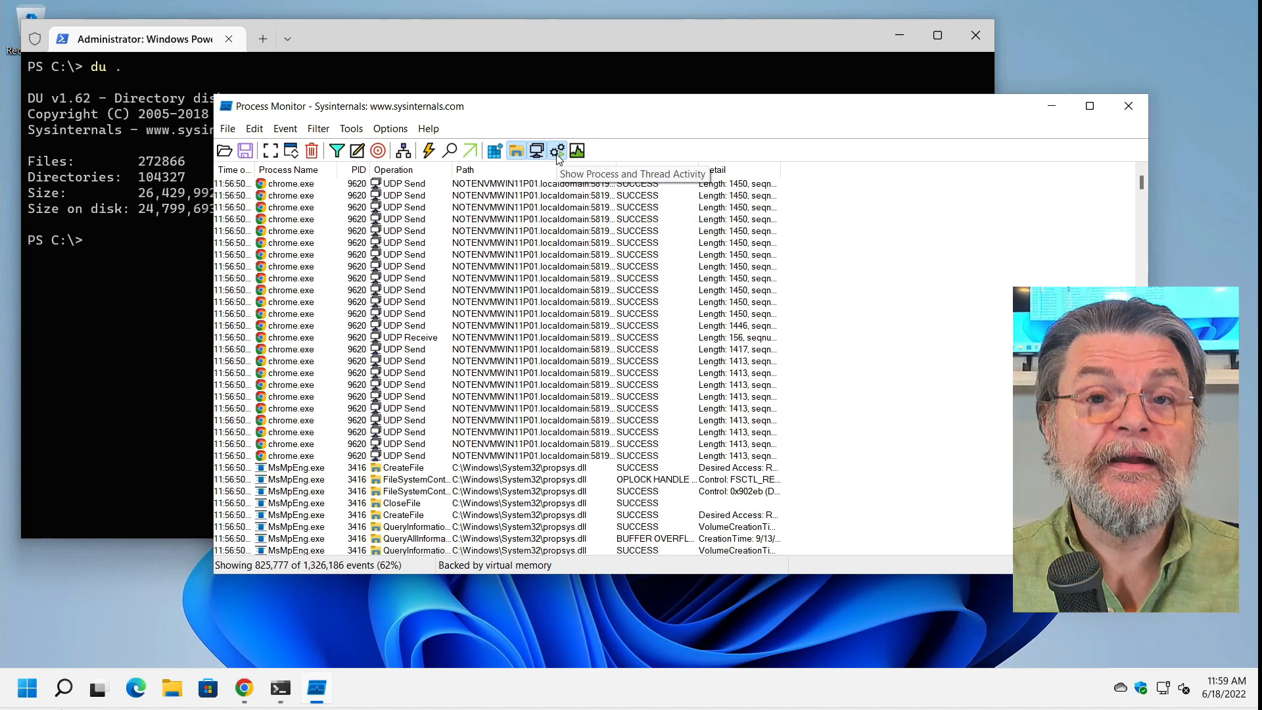
pyautogui.click(558, 151)
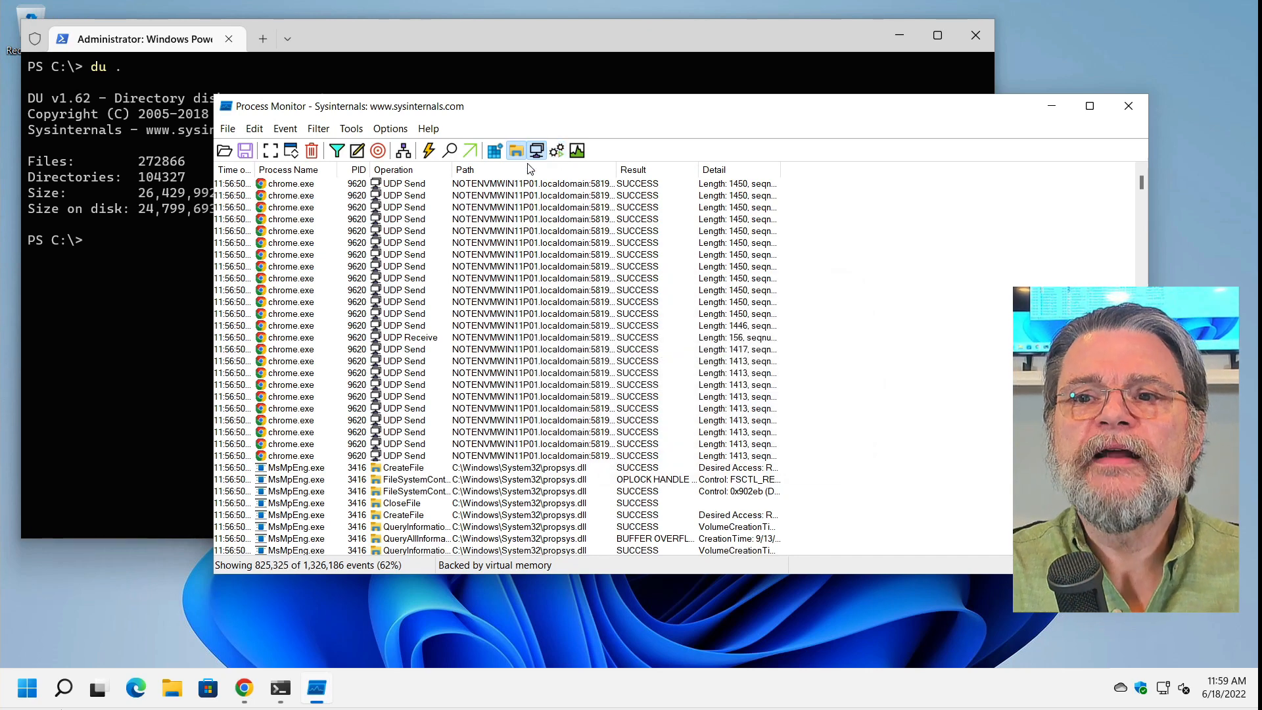
pyautogui.moveTo(537, 150)
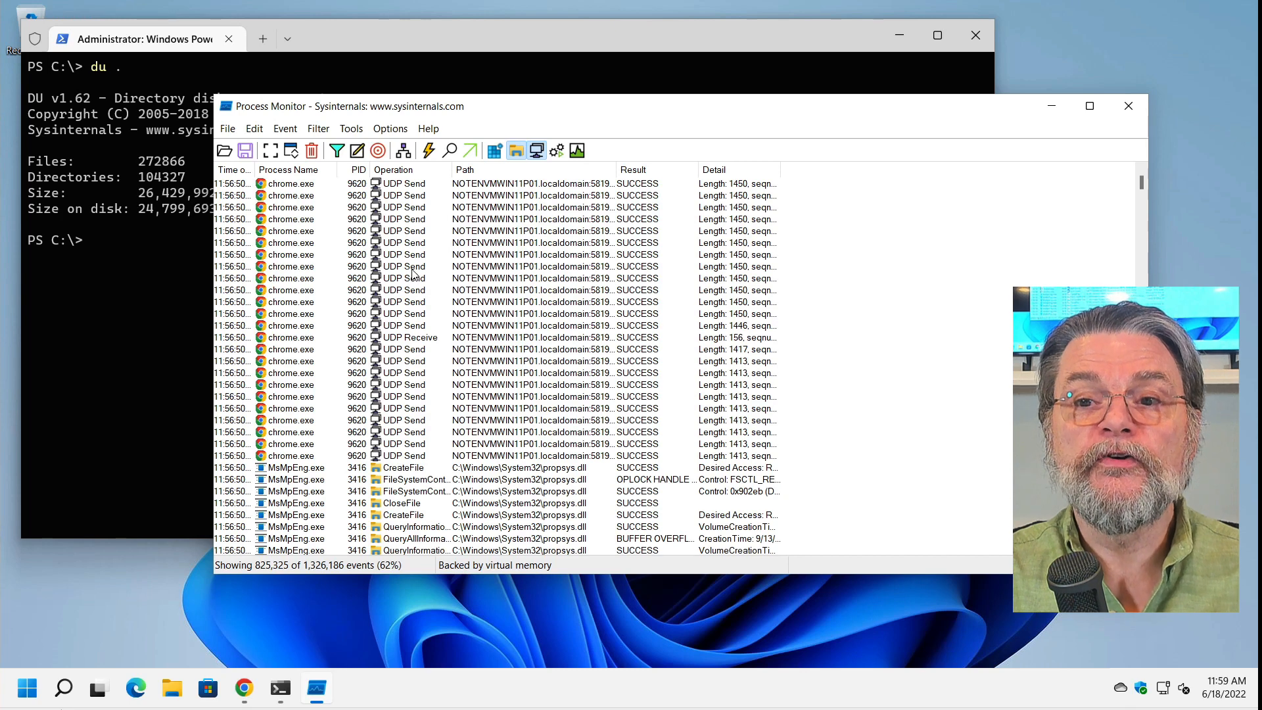
pyautogui.click(337, 150)
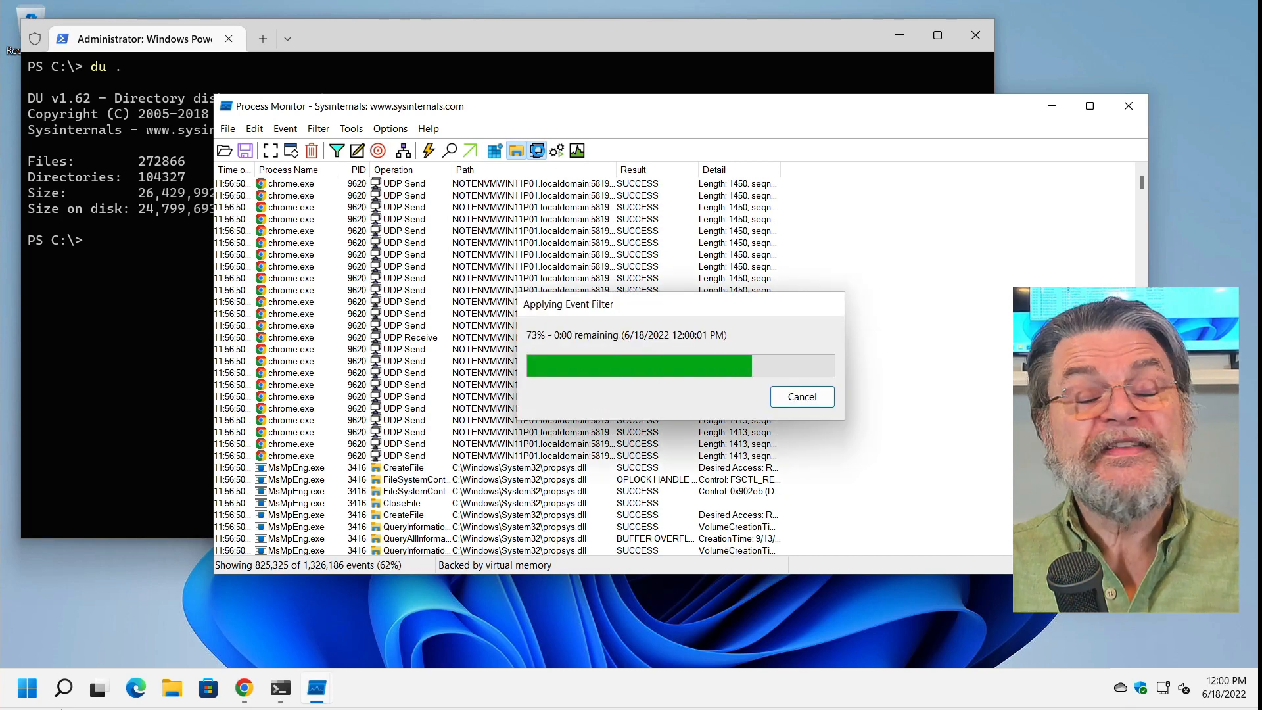
pyautogui.click(516, 150)
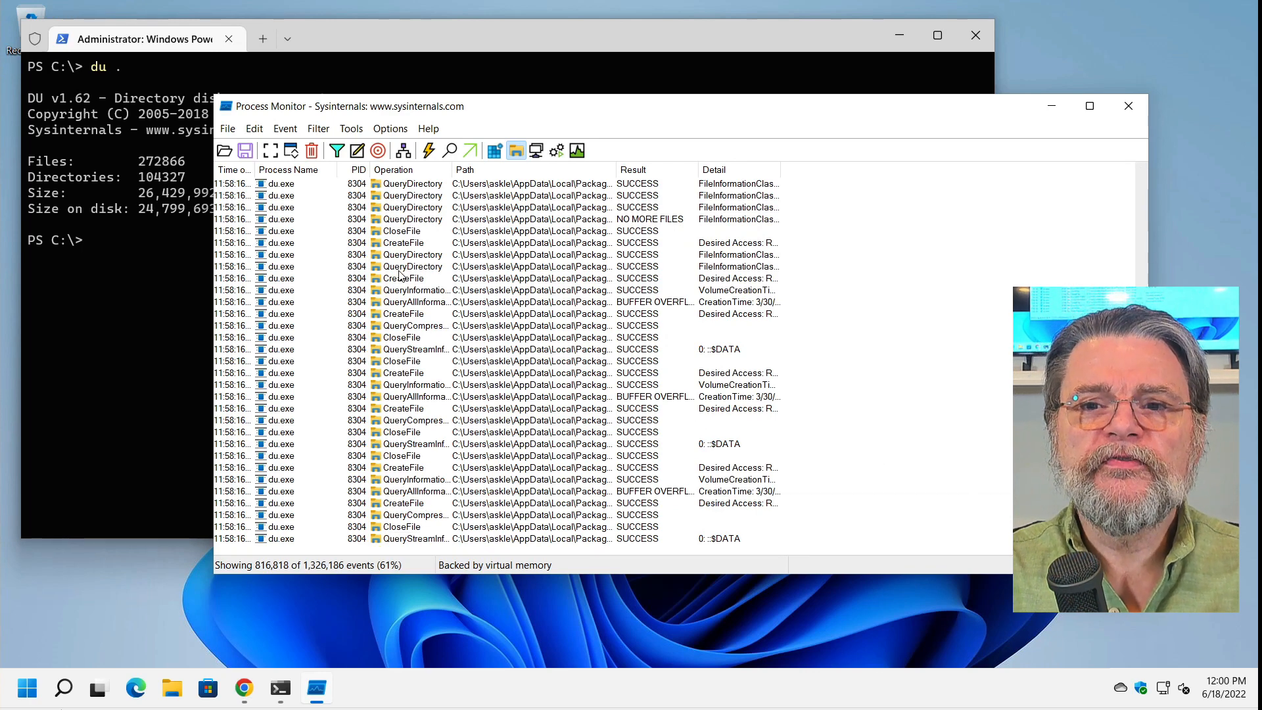
pyautogui.moveTo(288, 357)
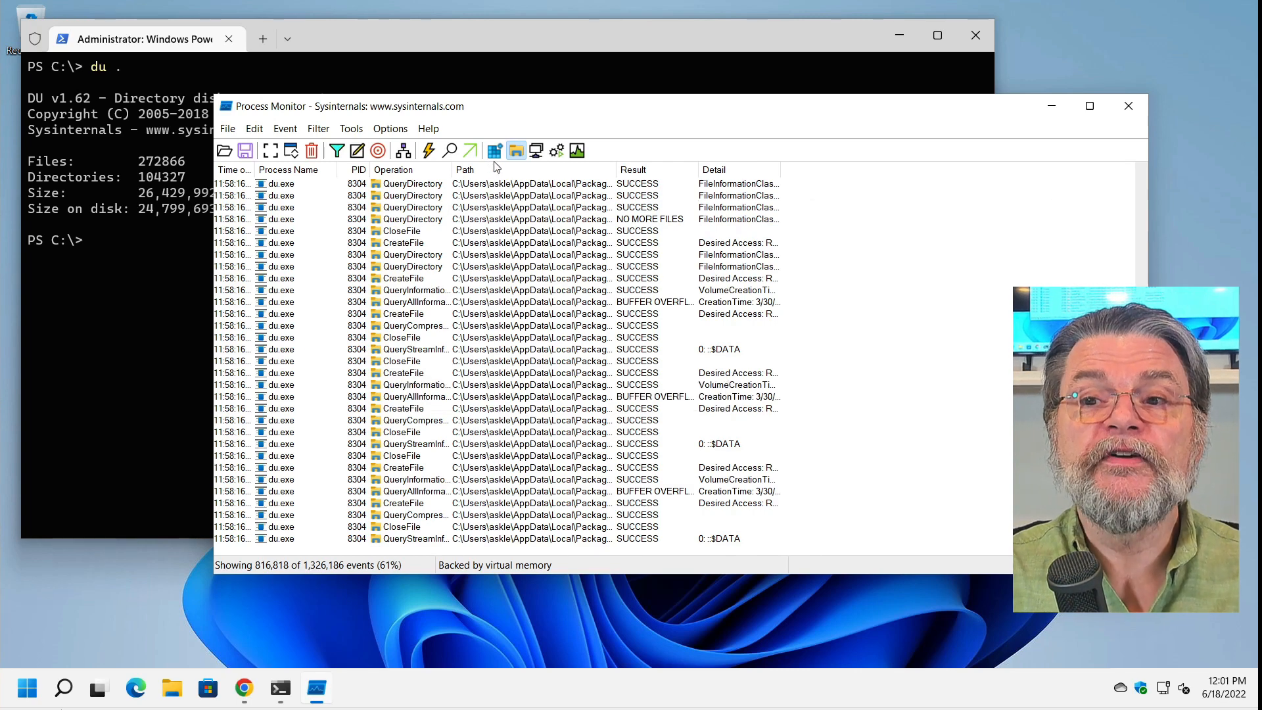
pyautogui.moveTo(516, 150)
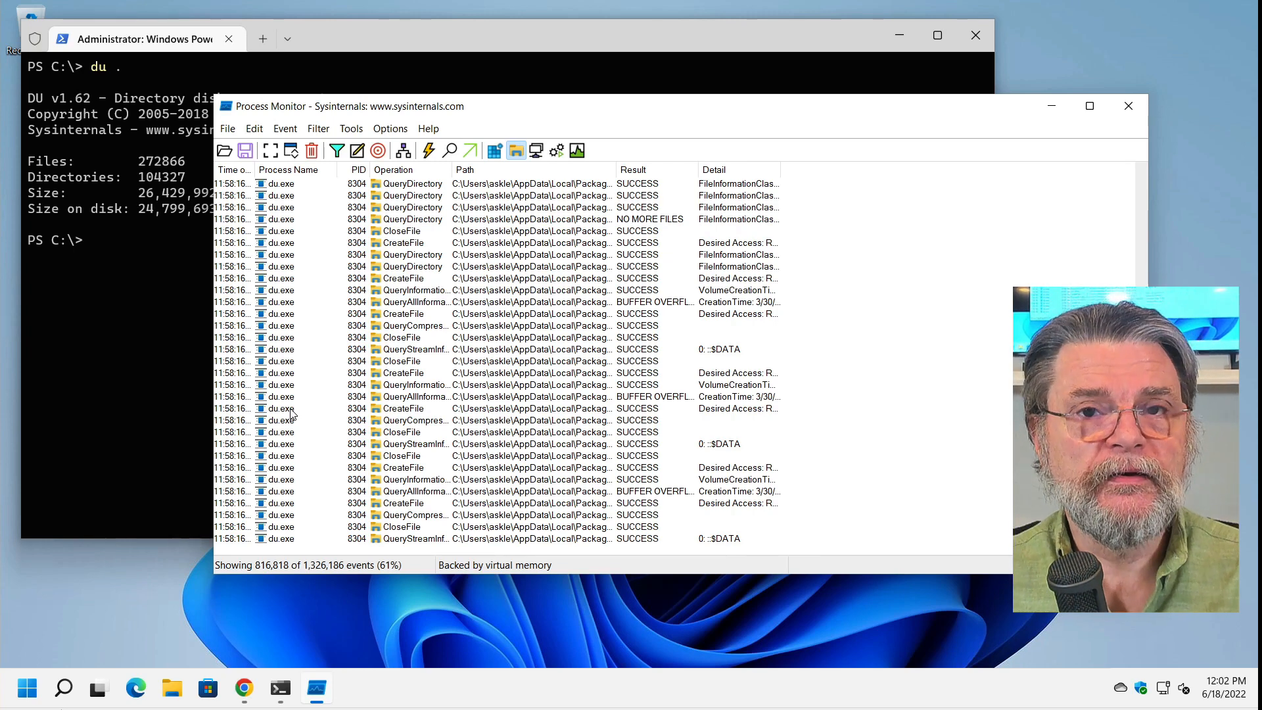
pyautogui.moveTo(289, 375)
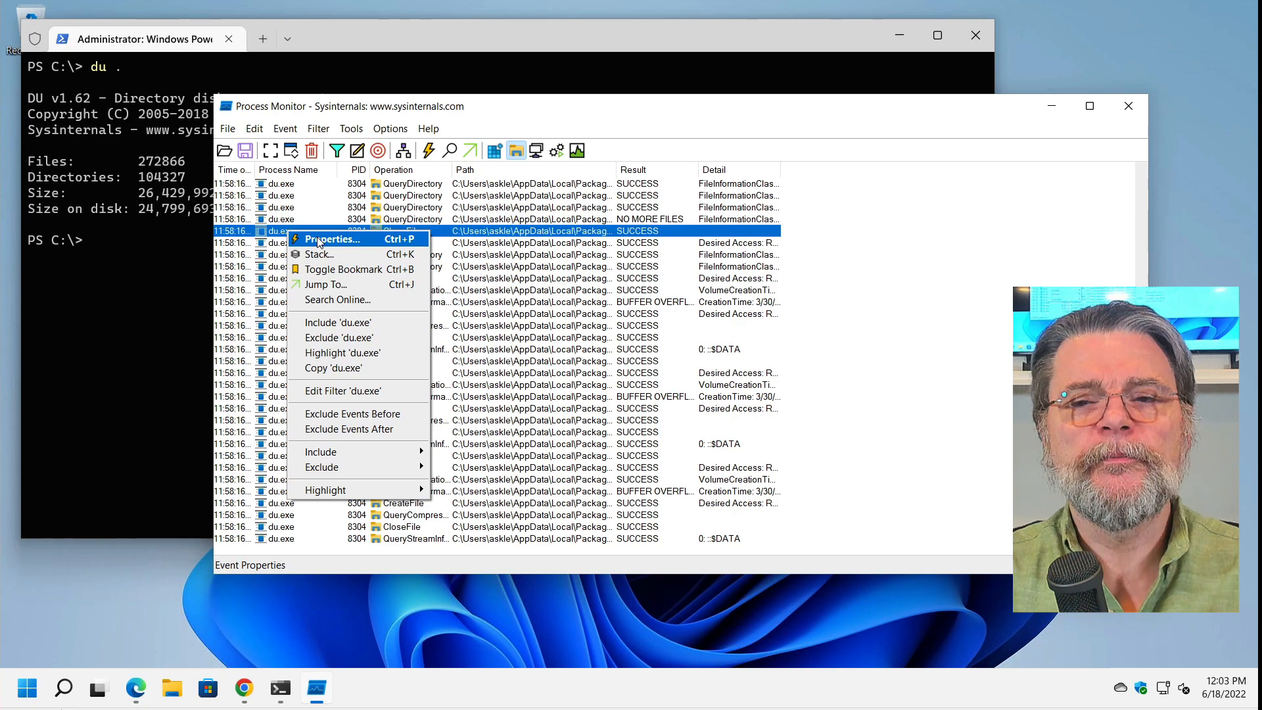
pyautogui.moveTo(338, 299)
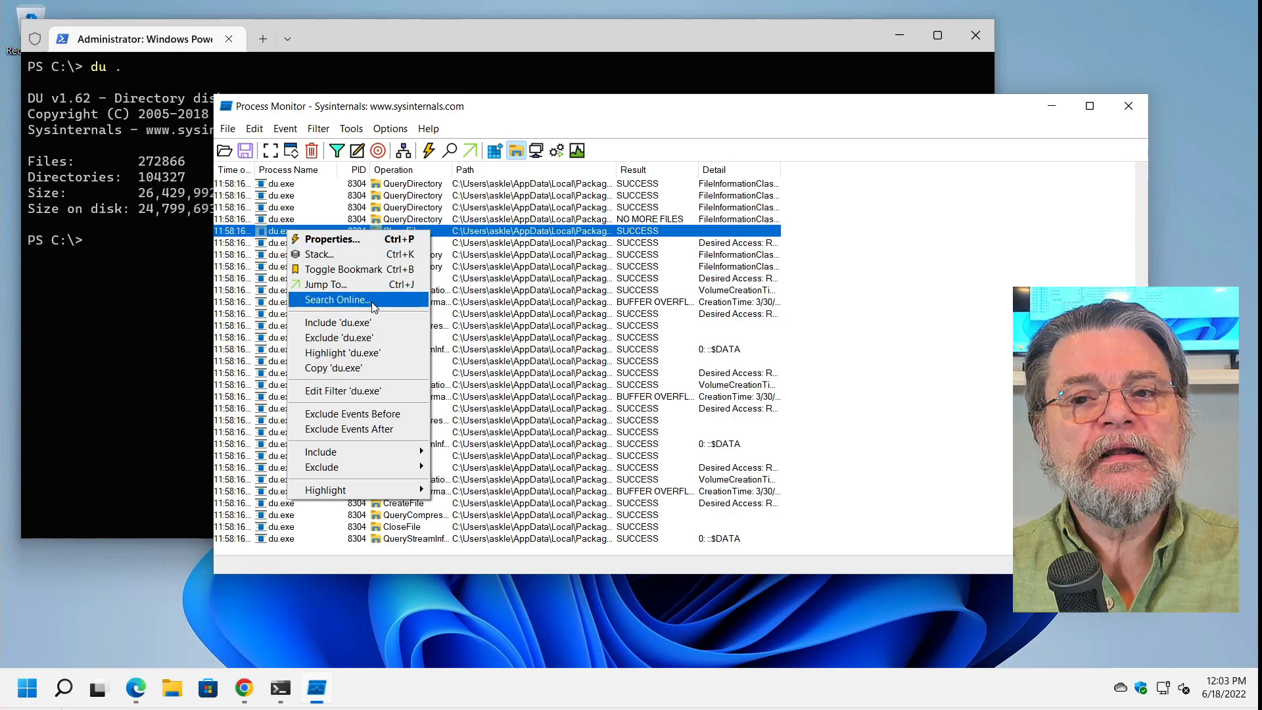
# Step: Search online for du.exe from one of its event rows
pyautogui.click(336, 299)
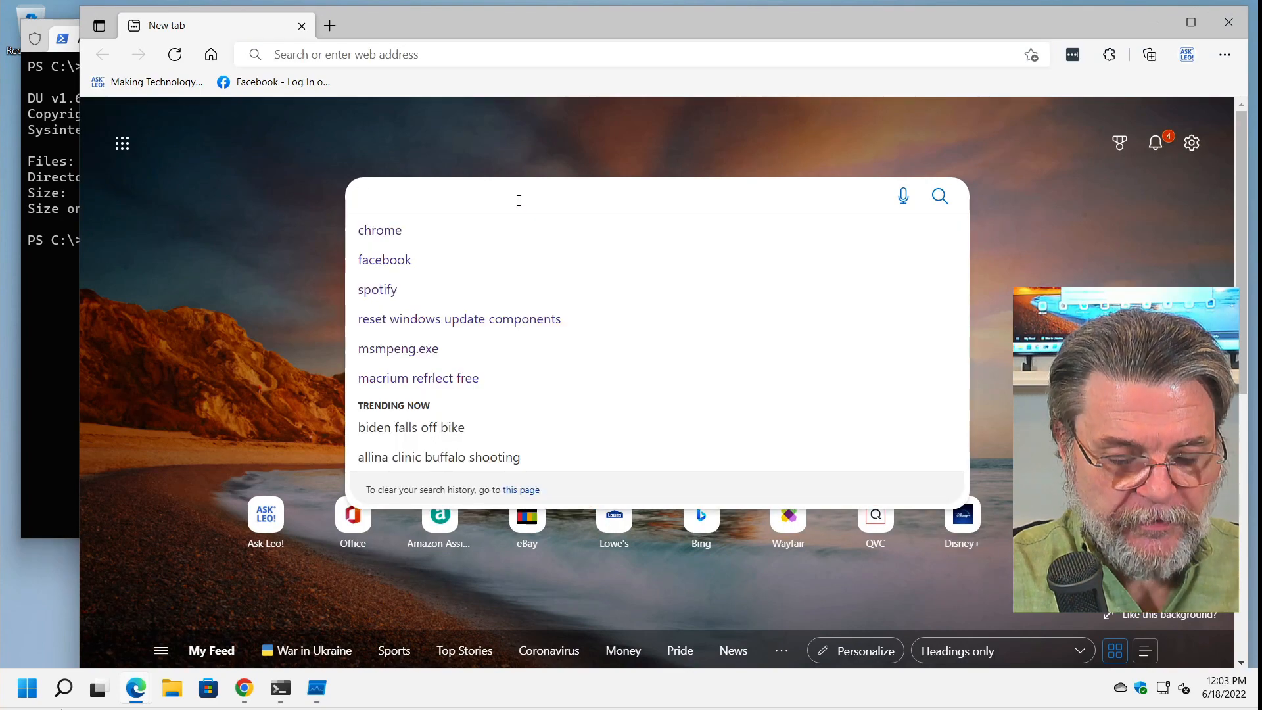
# Step: Search Bing for 'du.exe', showing the Disk Usage Windows Sysinternals result
pyautogui.write('du.exe')
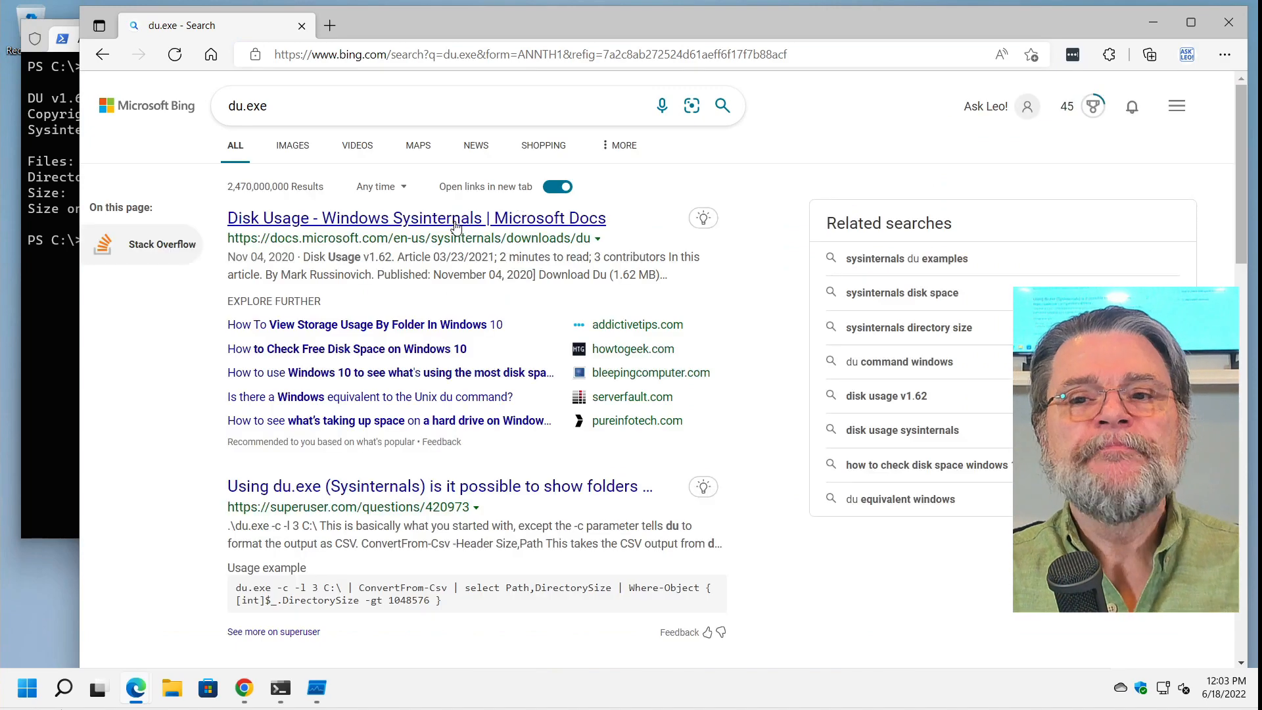
pyautogui.moveTo(395, 235)
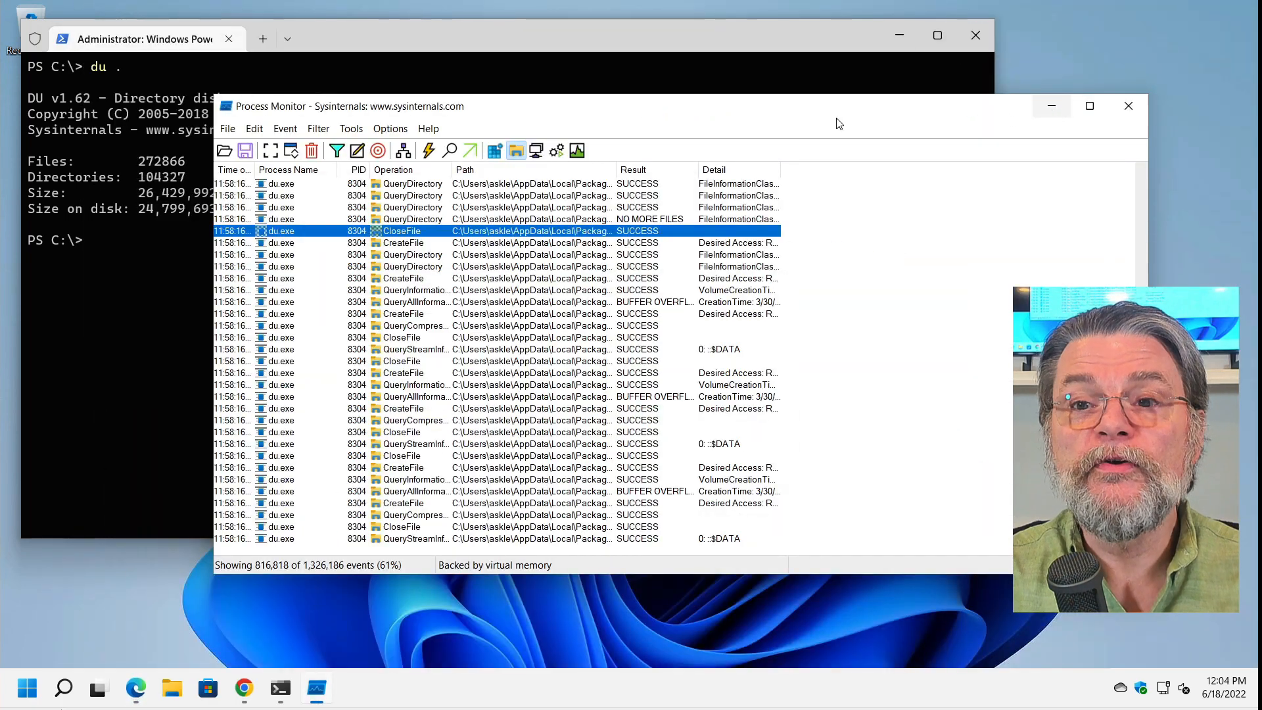
pyautogui.moveTo(897, 36)
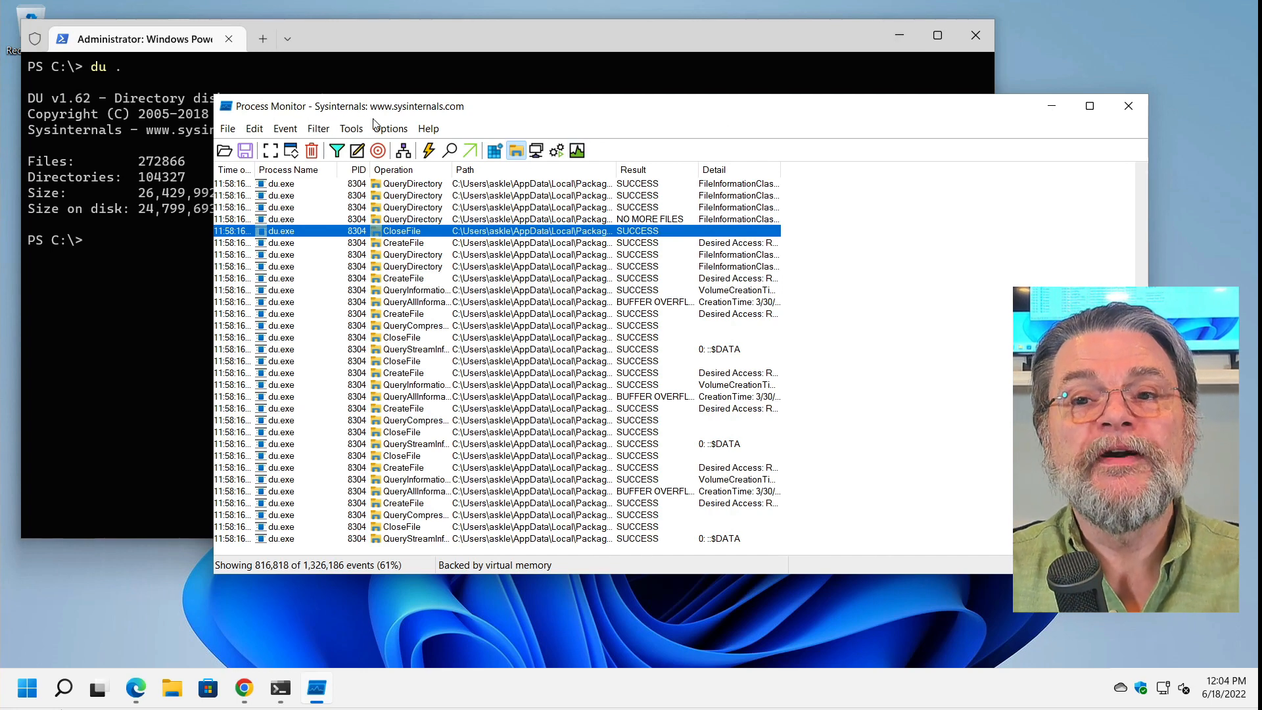
pyautogui.moveTo(514, 161)
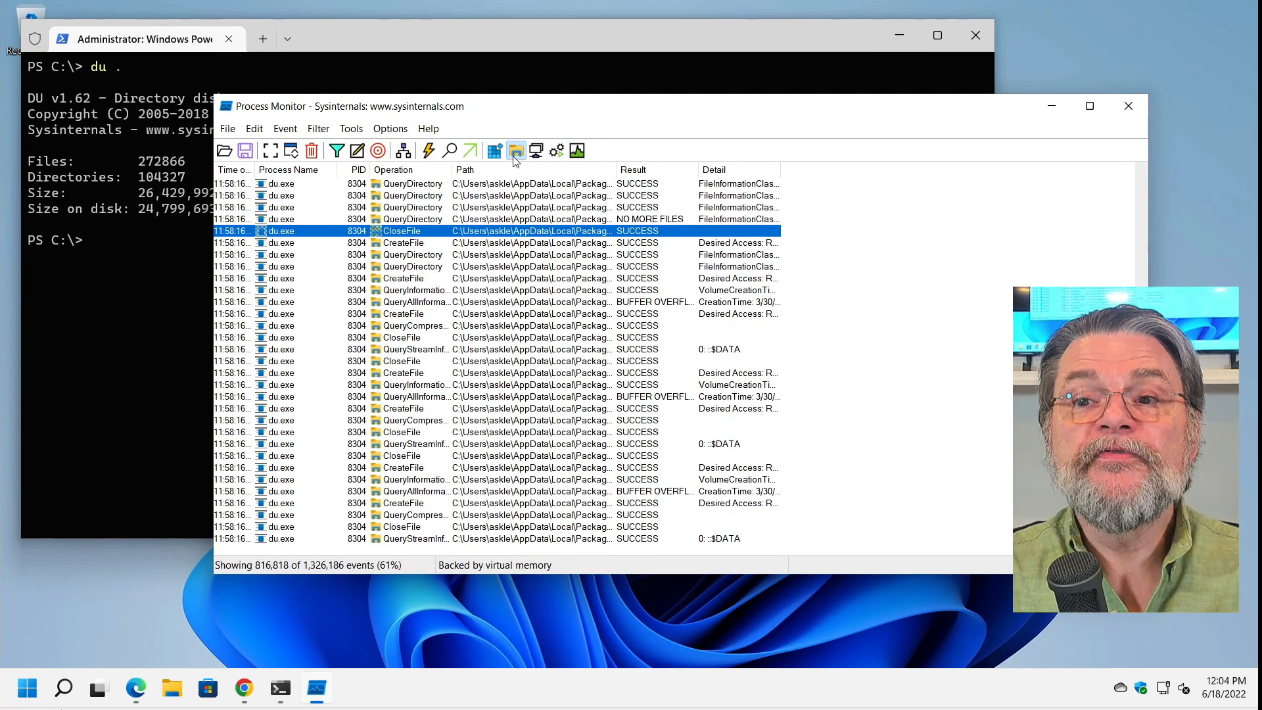
pyautogui.moveTo(515, 150)
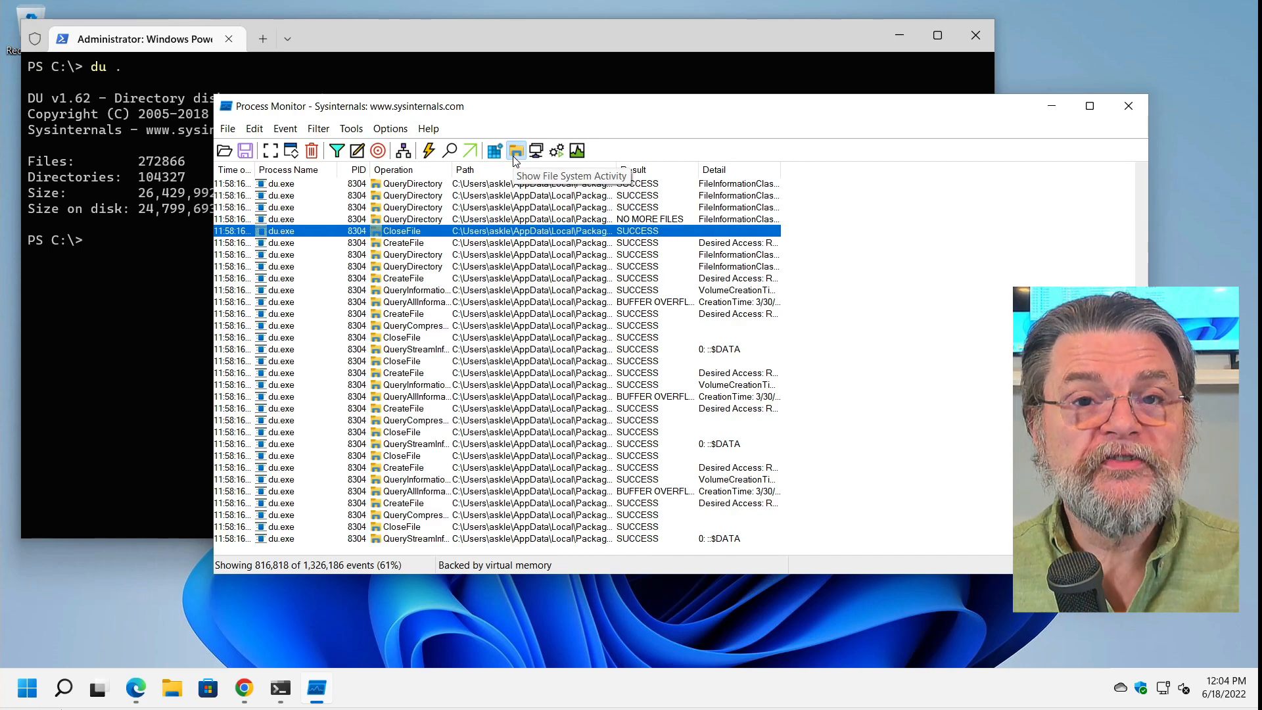